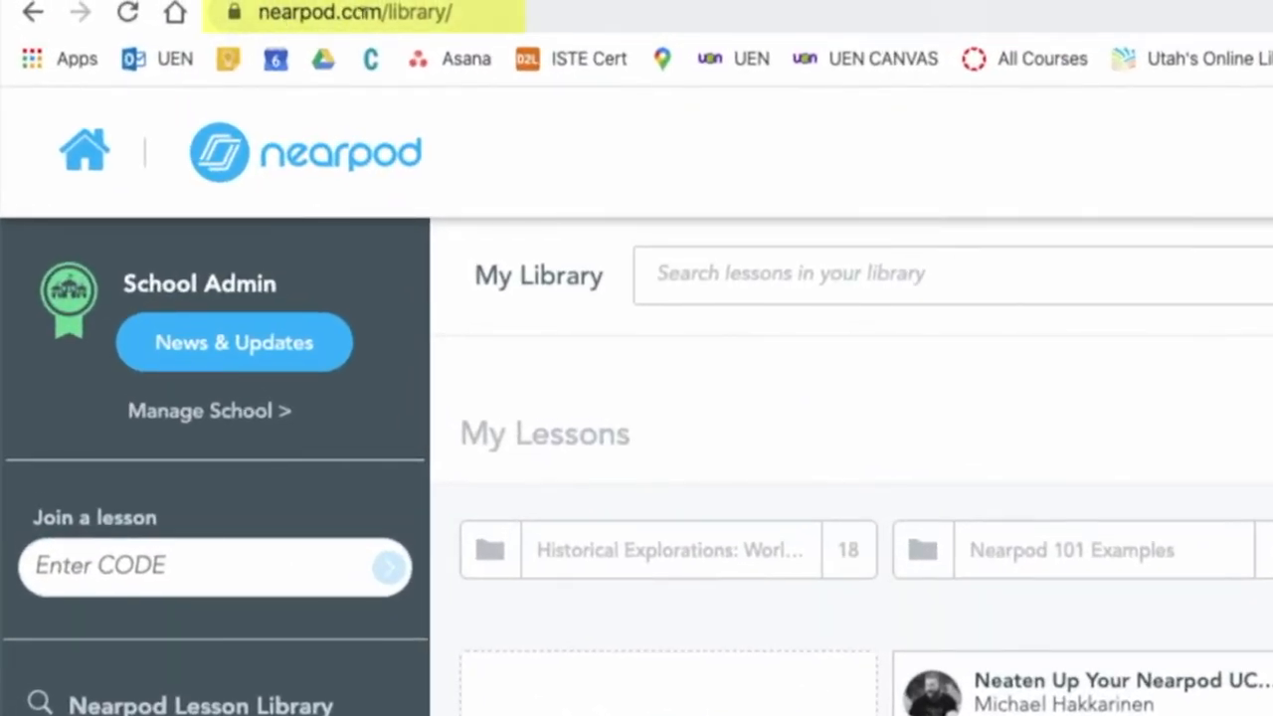
mouse_move(217, 139)
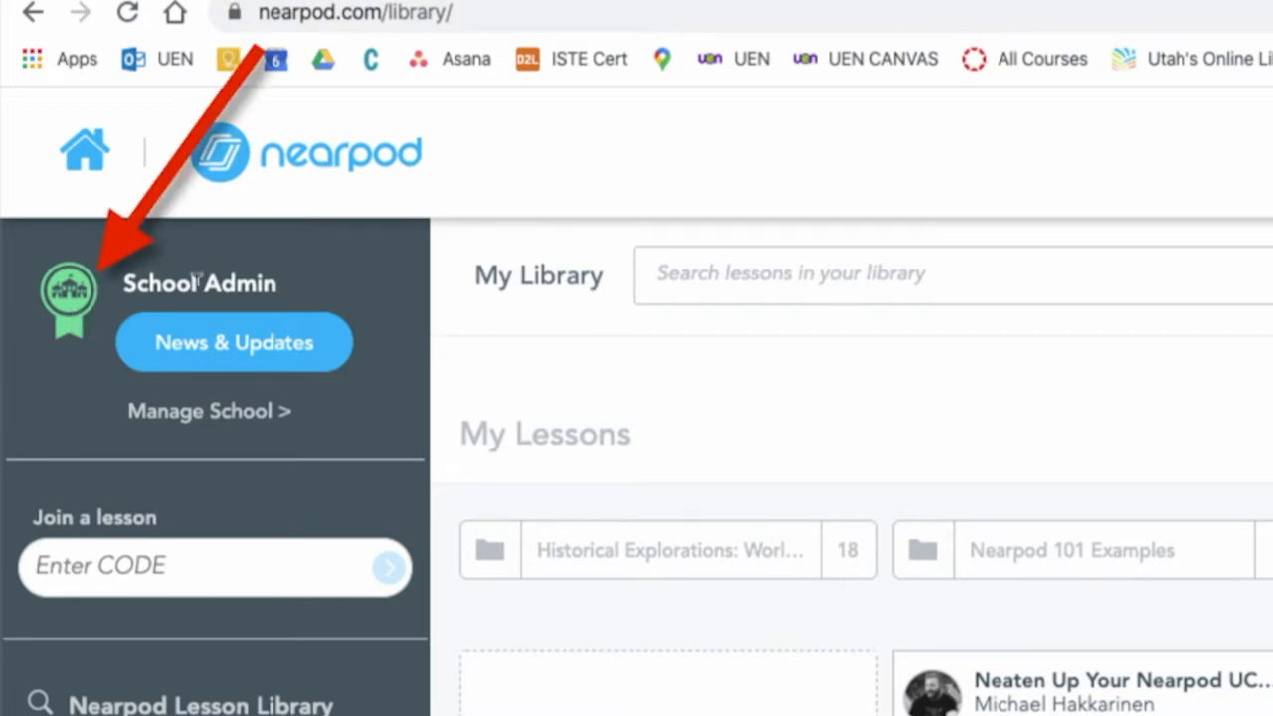
mouse_move(80, 328)
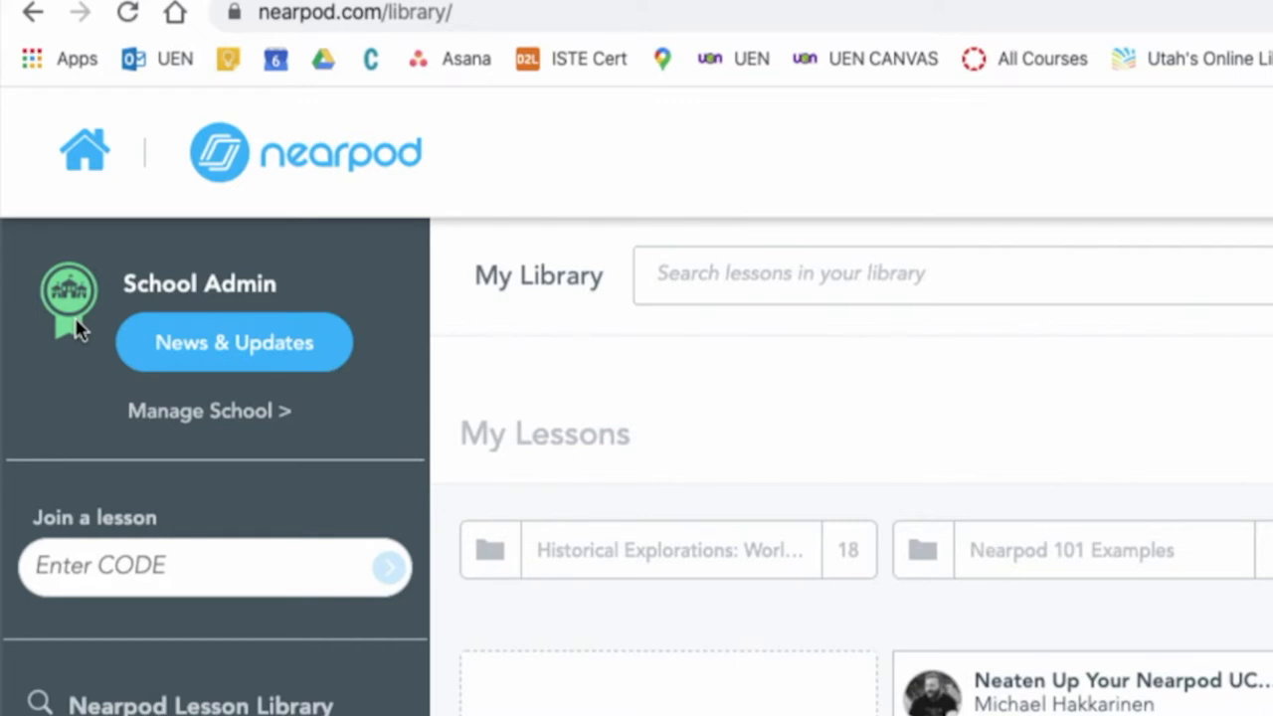
mouse_move(68, 342)
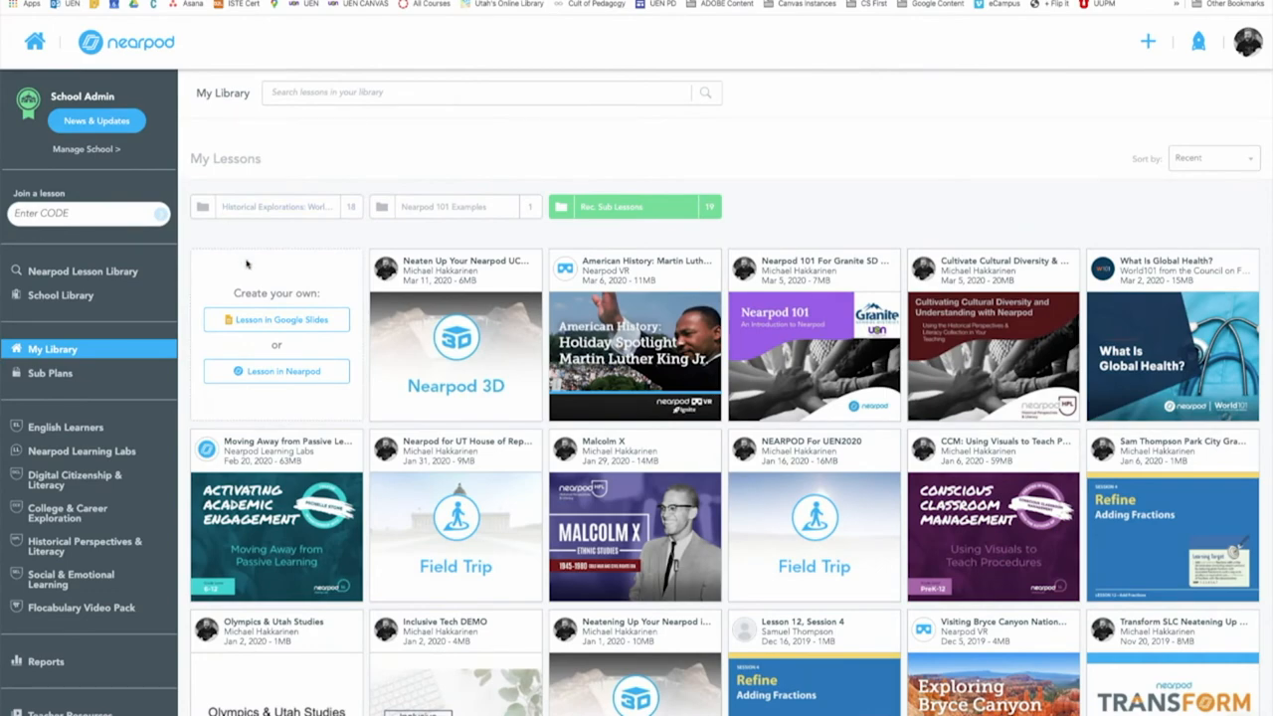
mouse_move(295, 343)
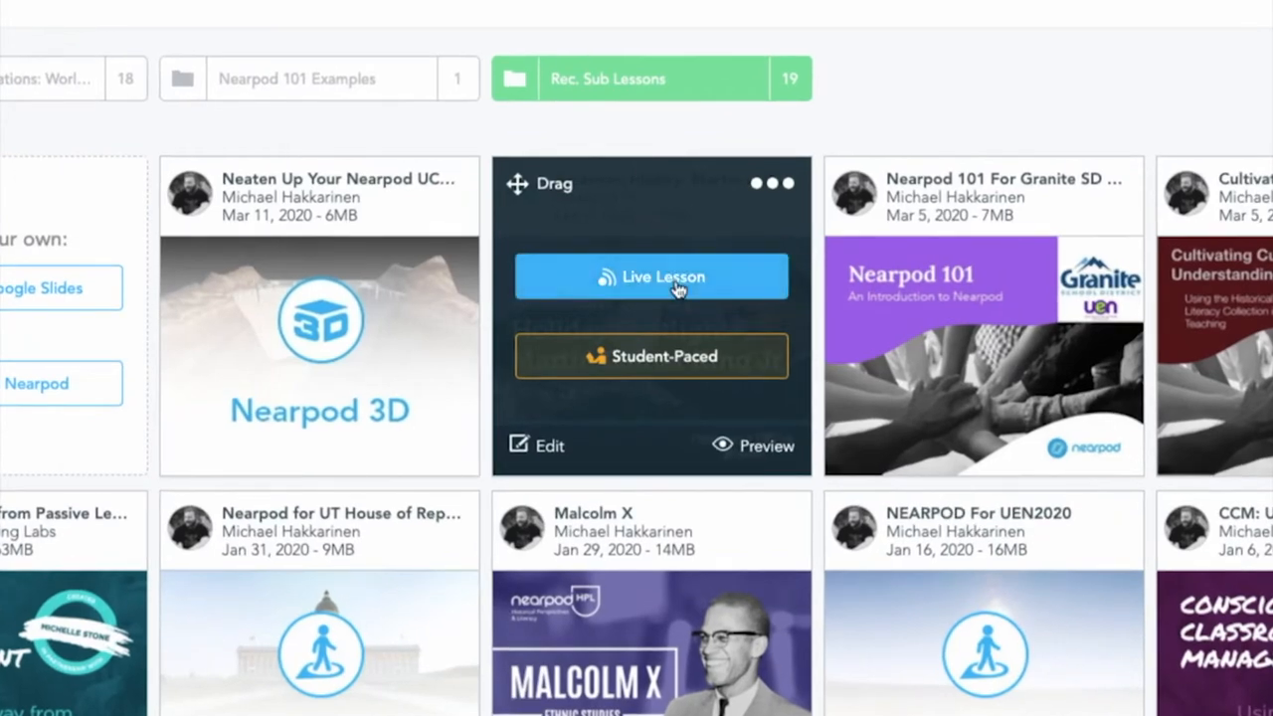
Launch the Martin Luther King Jr. lesson live, view its join code, then close the code window.
left_click(652, 277)
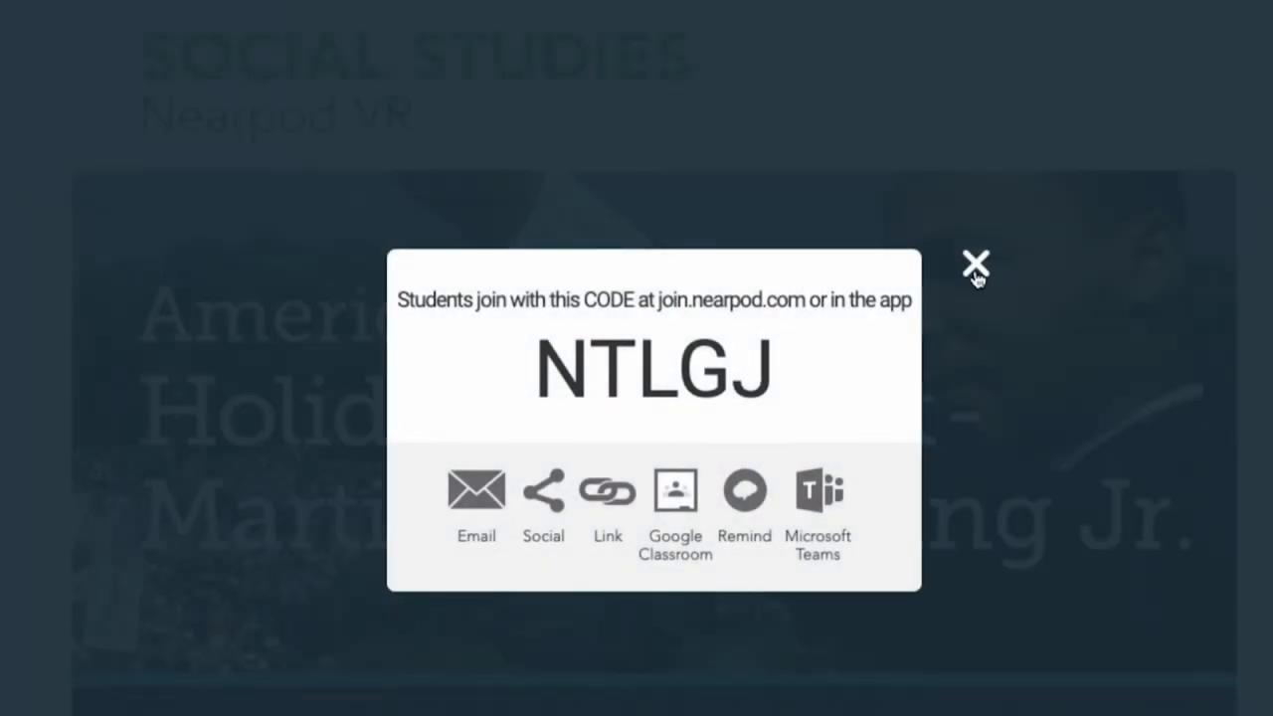
mouse_move(977, 271)
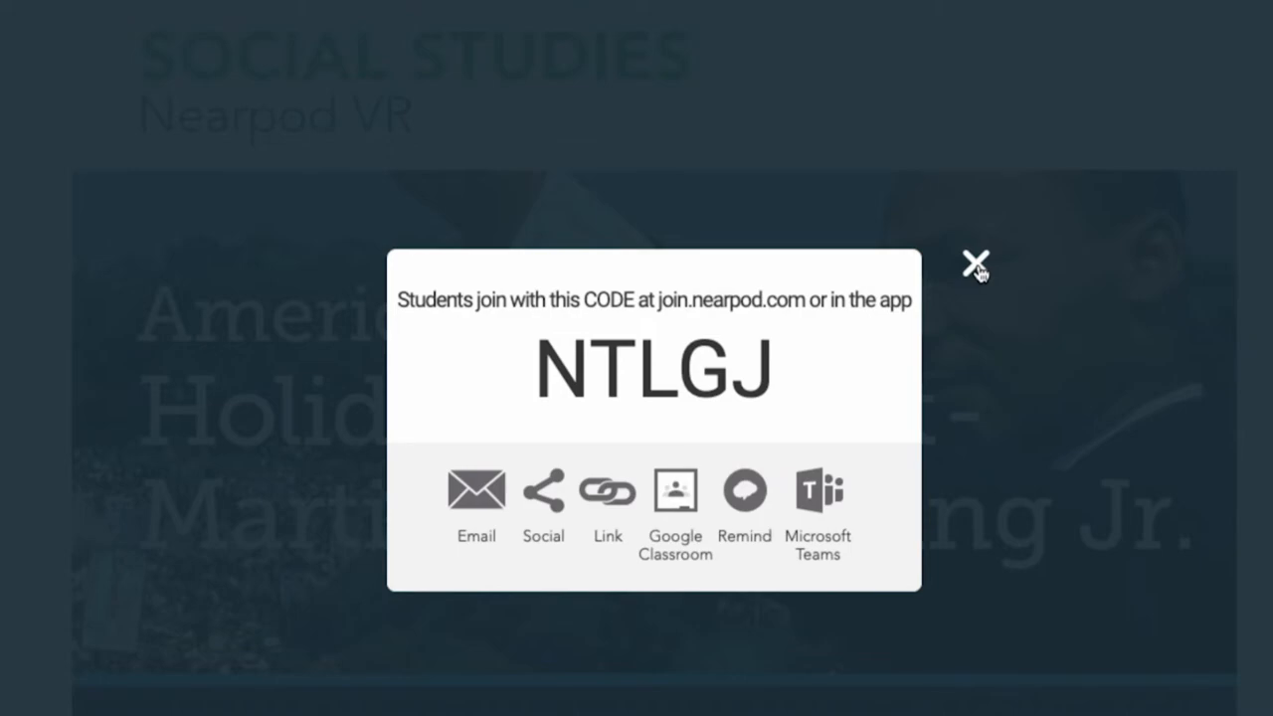
left_click(975, 261)
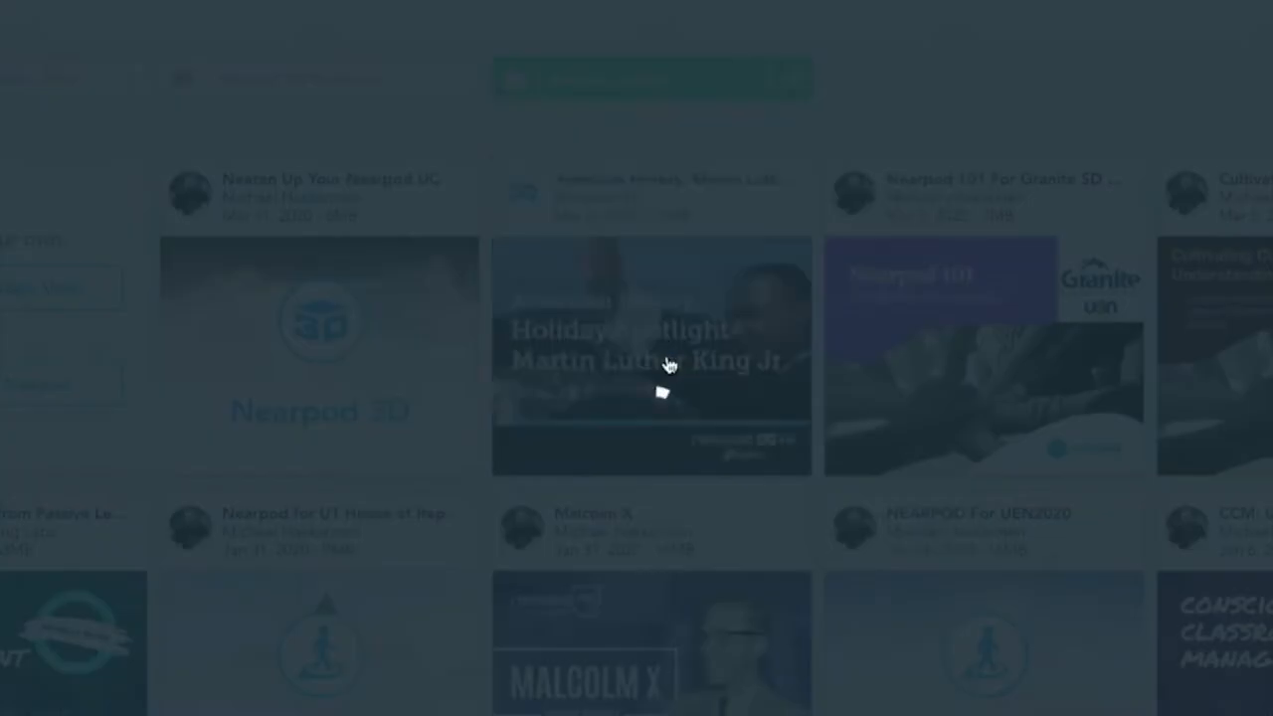
Start a new student-paced session of the lesson, getting join code WURPE.
left_click(653, 354)
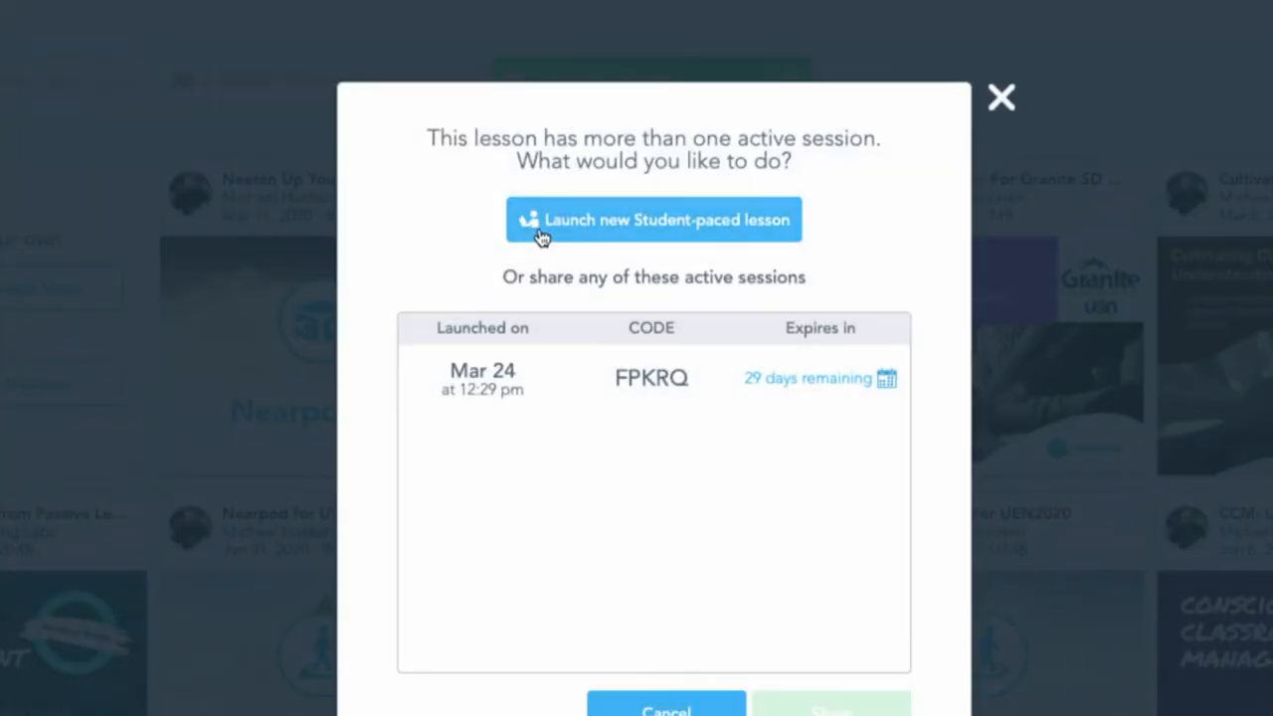
mouse_move(704, 234)
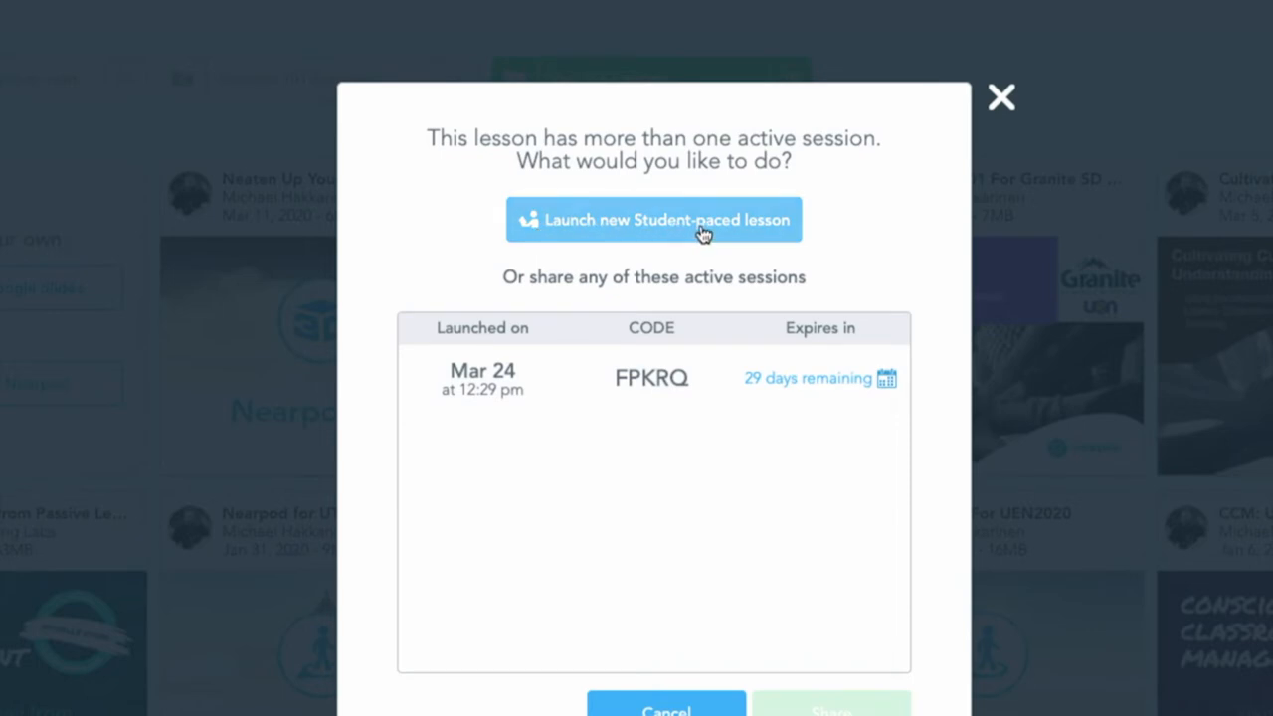
left_click(652, 218)
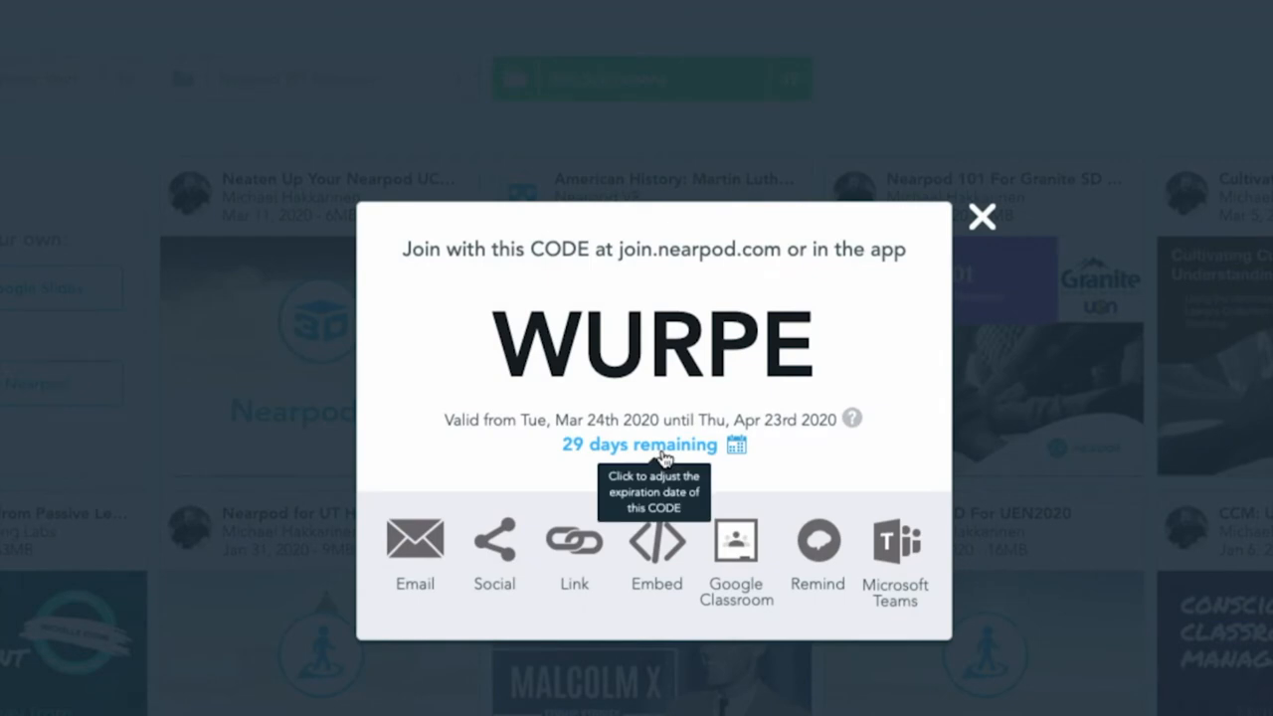
mouse_move(627, 454)
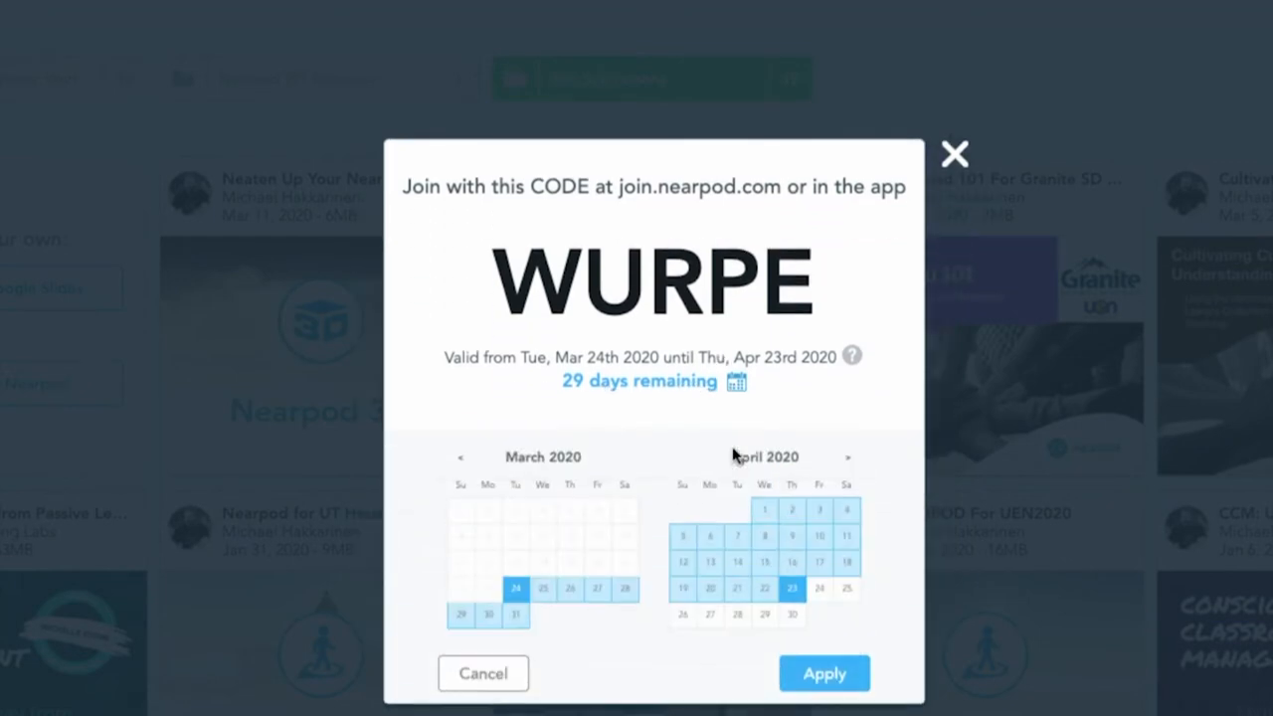
Shorten the code's expiry to March 27, 2020 via the calendar.
left_click(848, 455)
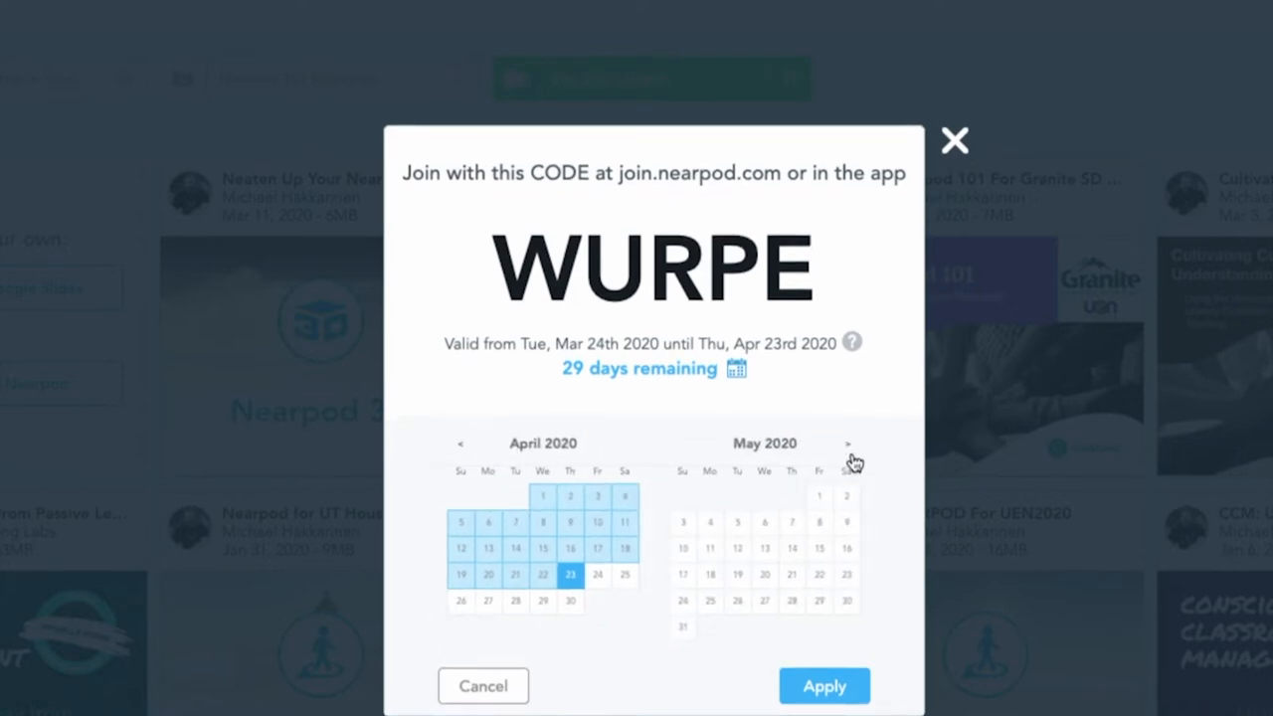
left_click(848, 443)
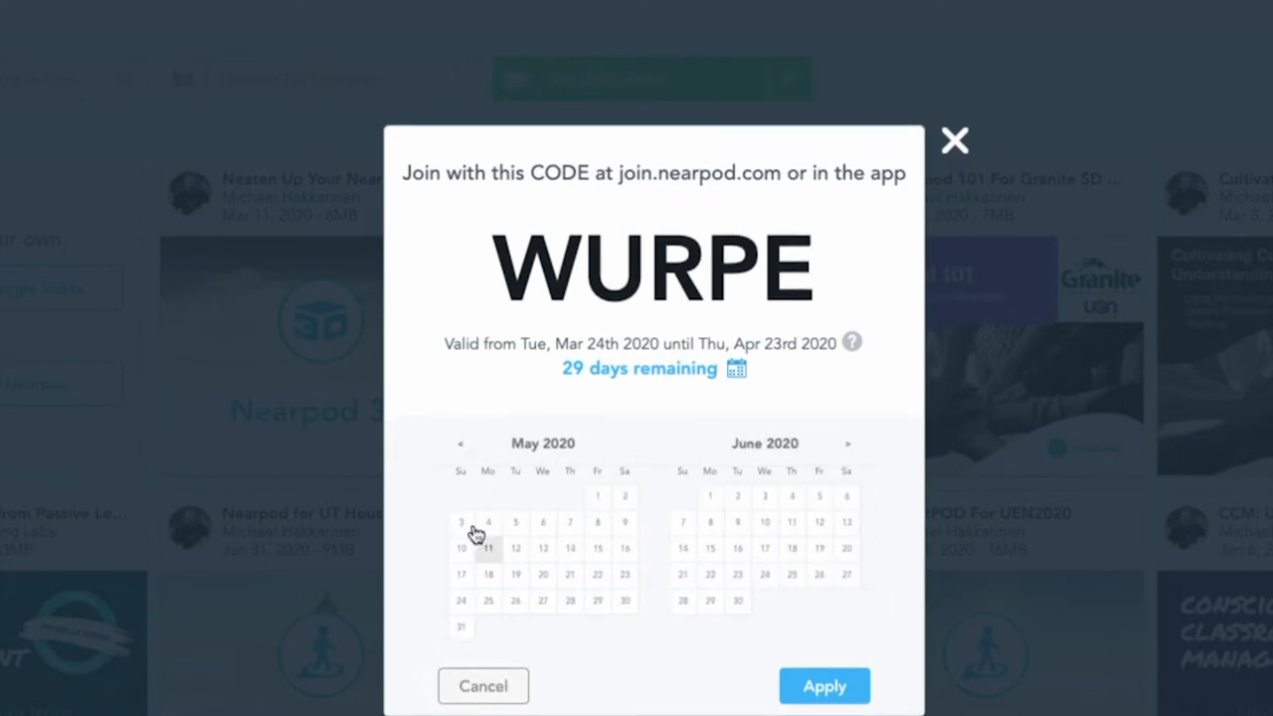
left_click(462, 444)
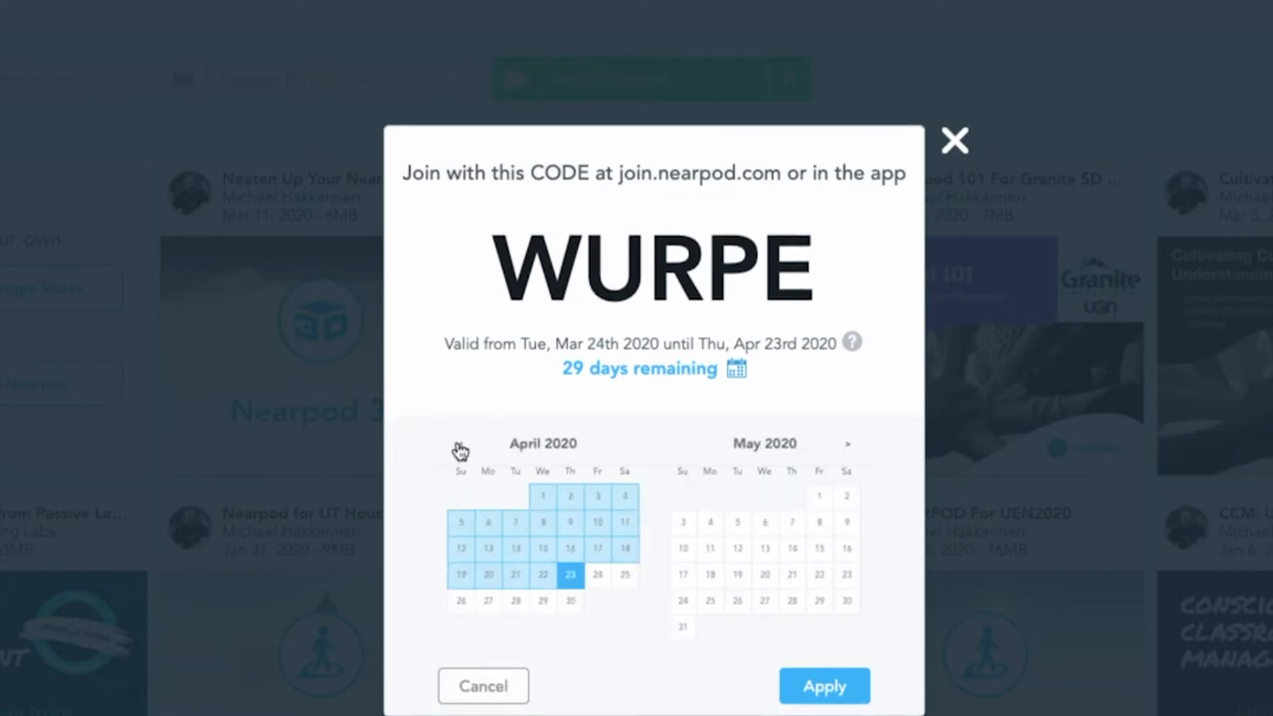
left_click(462, 455)
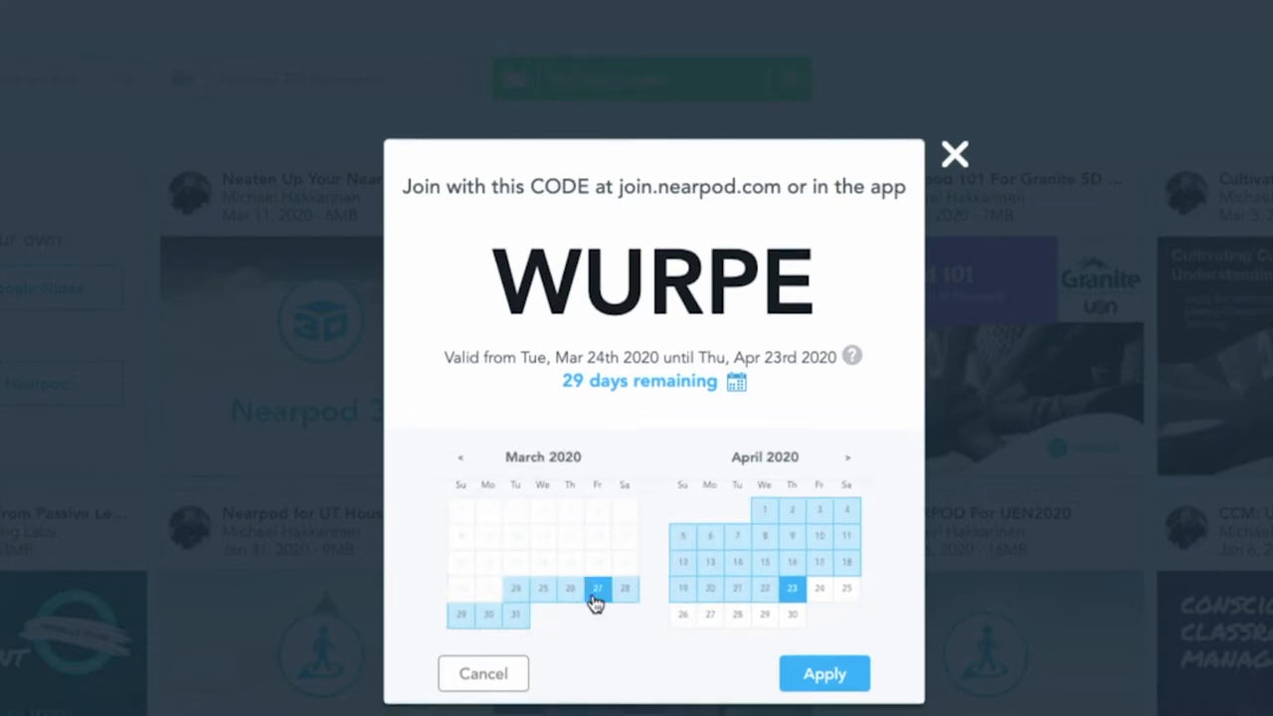
left_click(824, 672)
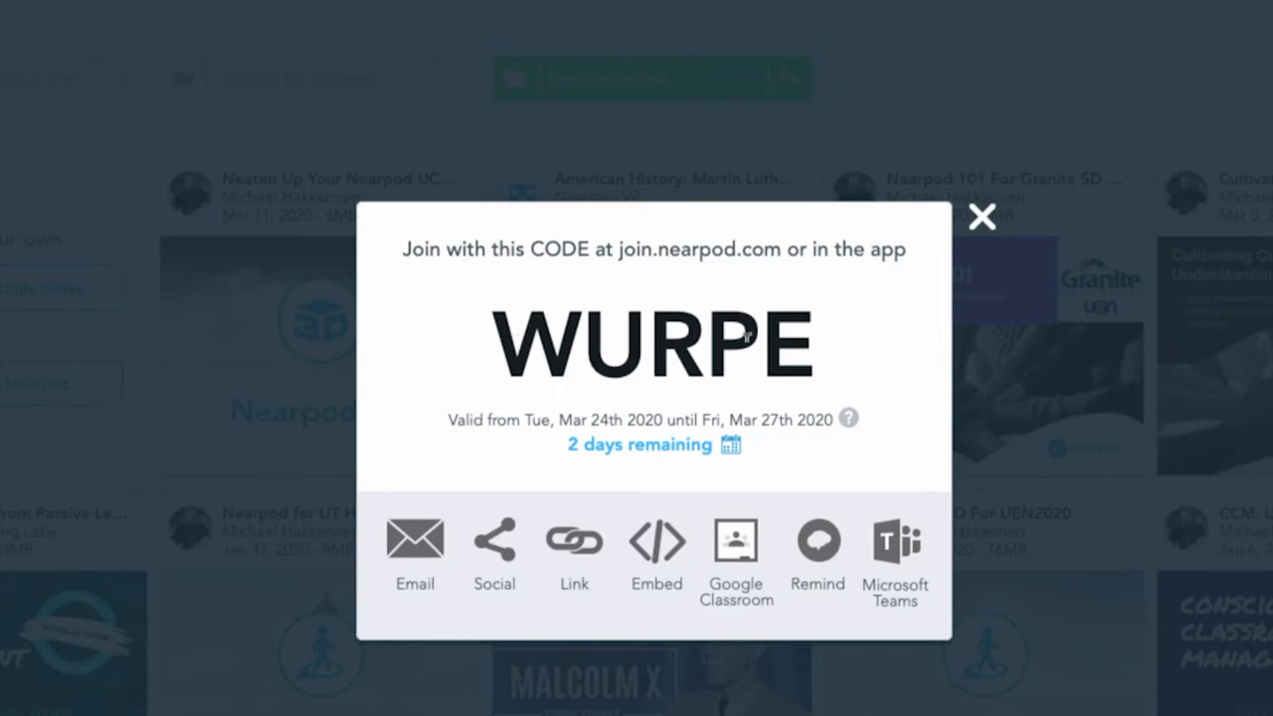
mouse_move(820, 350)
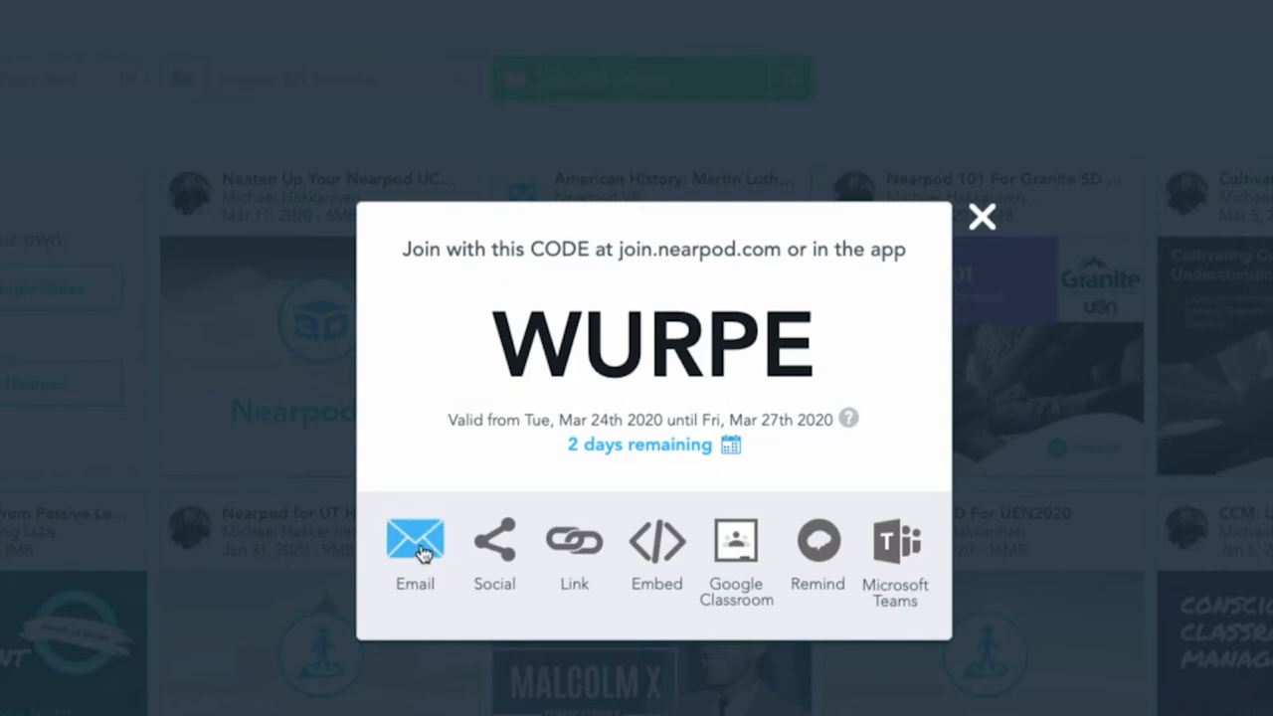
View code WURPE's email, social, link and embed sharing options.
left_click(414, 545)
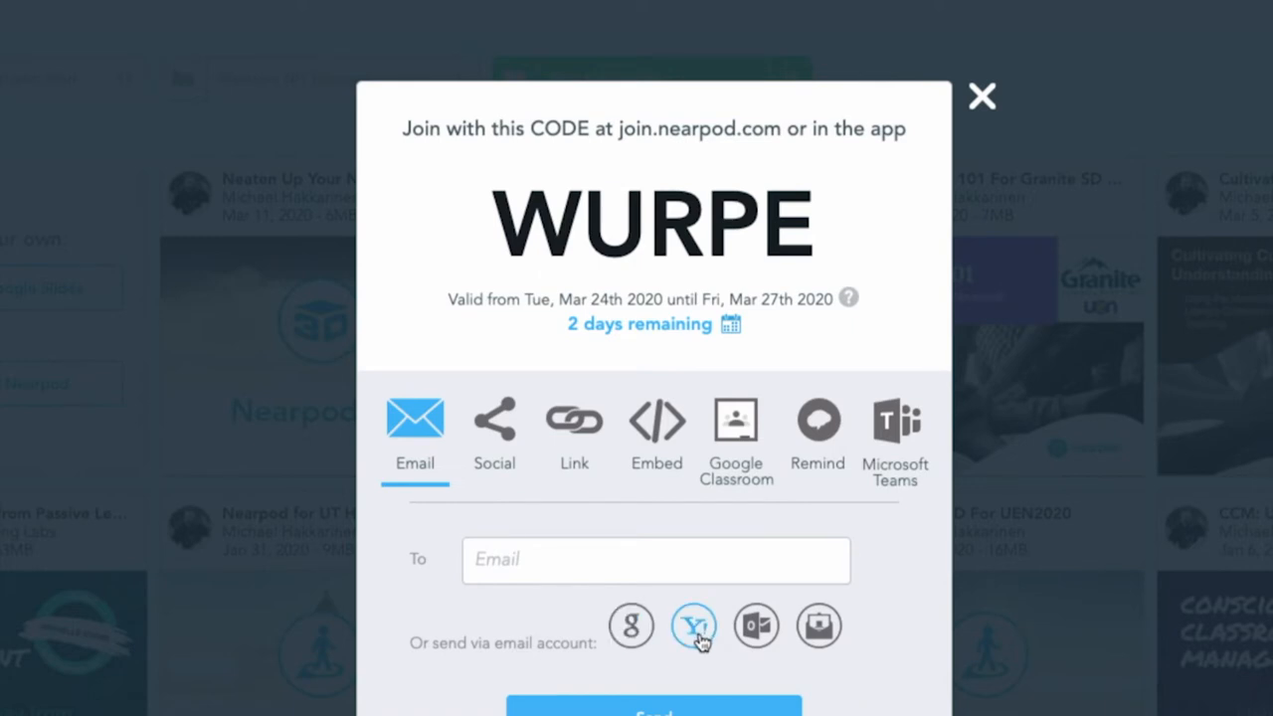
mouse_move(820, 625)
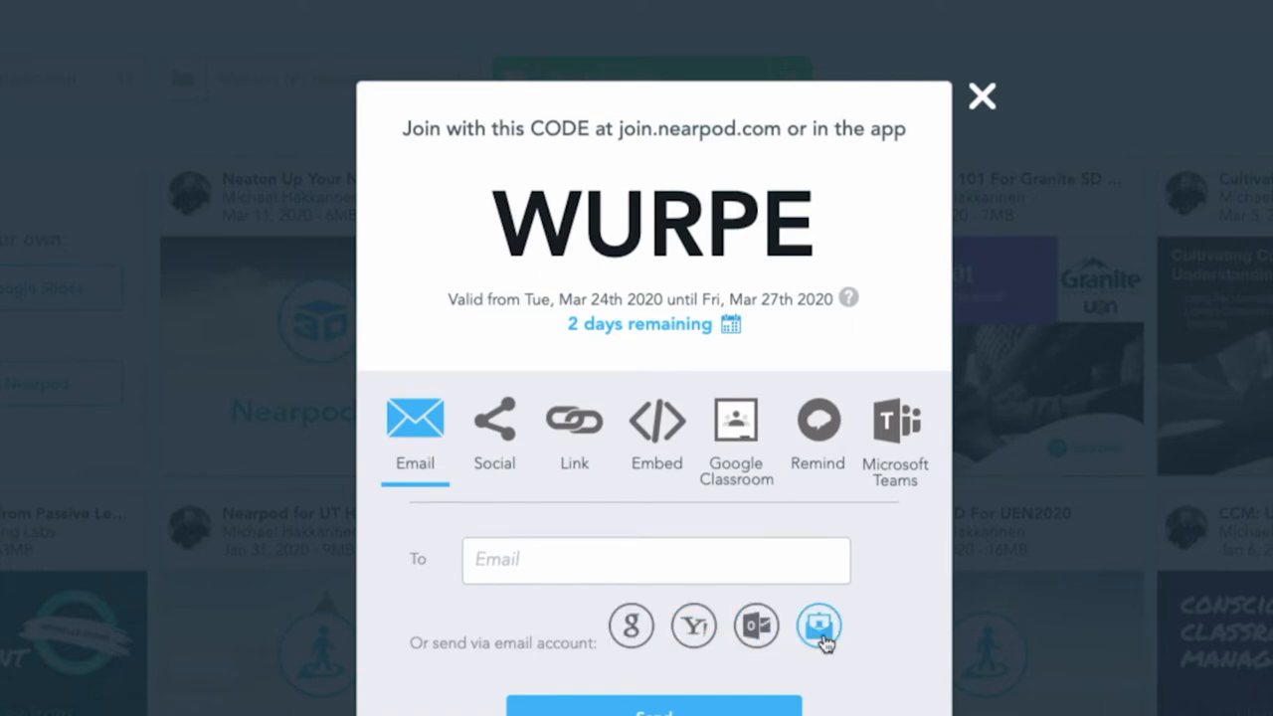
mouse_move(493, 416)
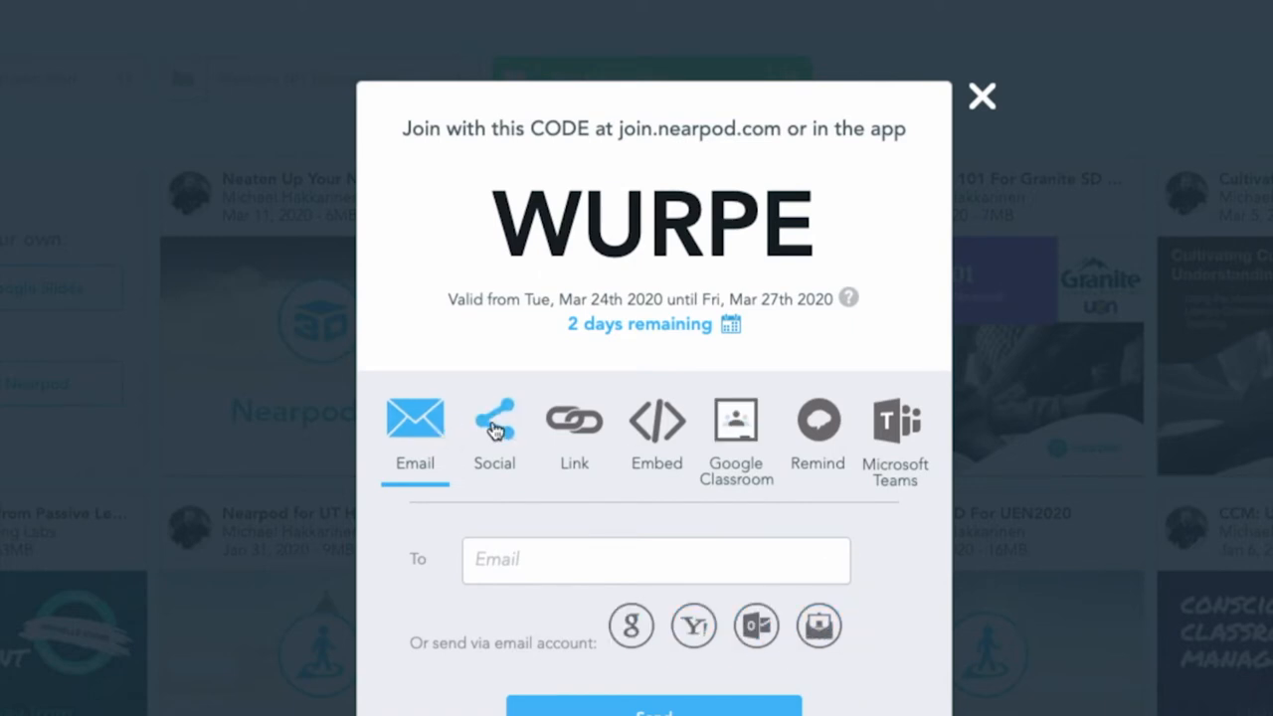
left_click(493, 427)
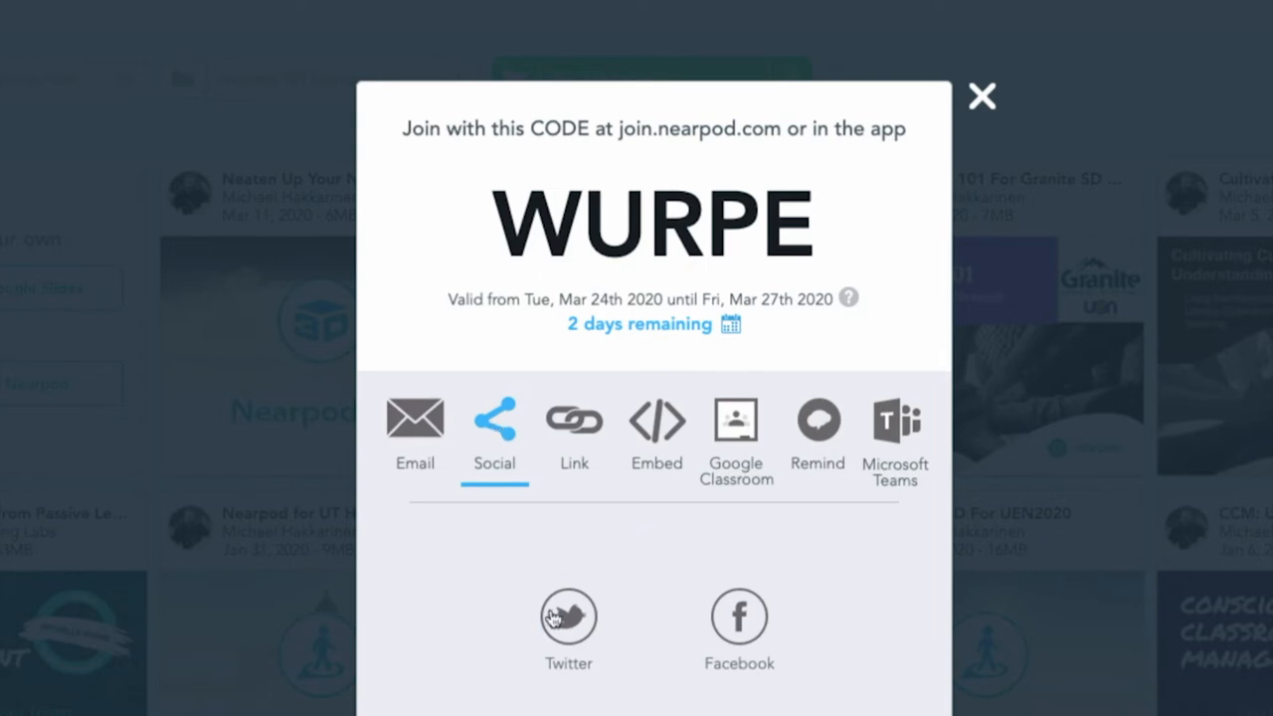
mouse_move(738, 616)
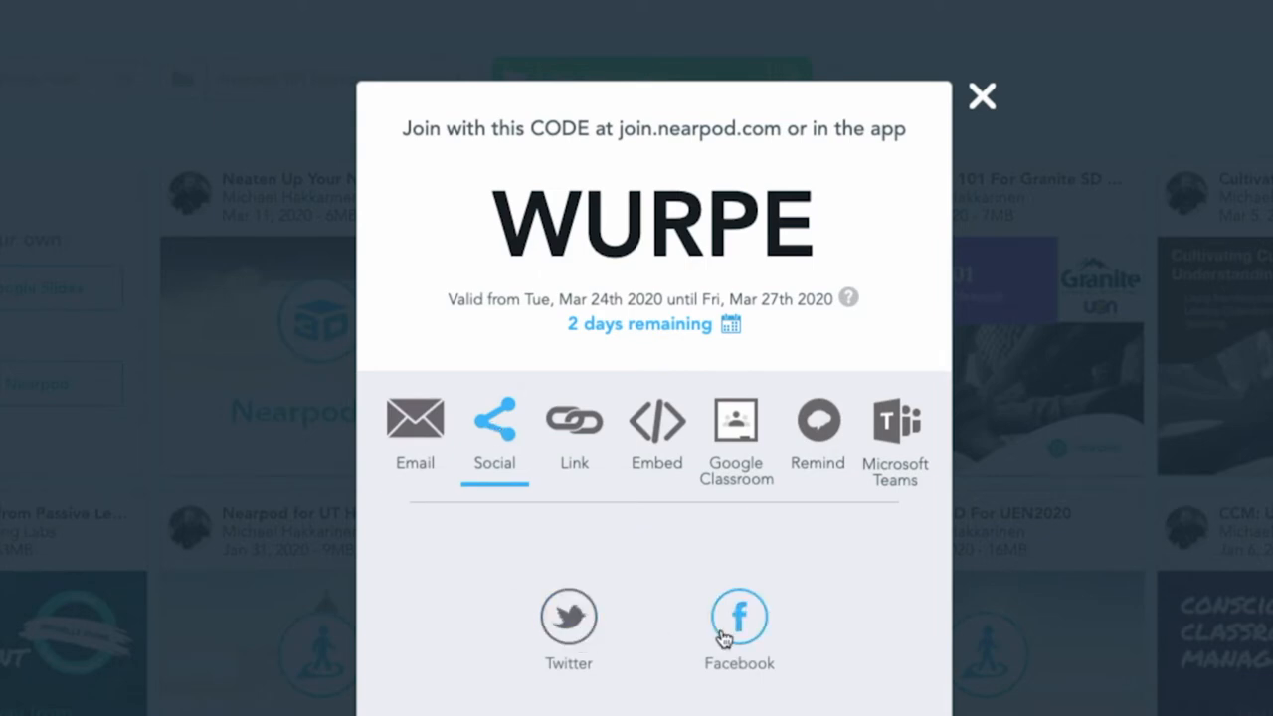
mouse_move(569, 617)
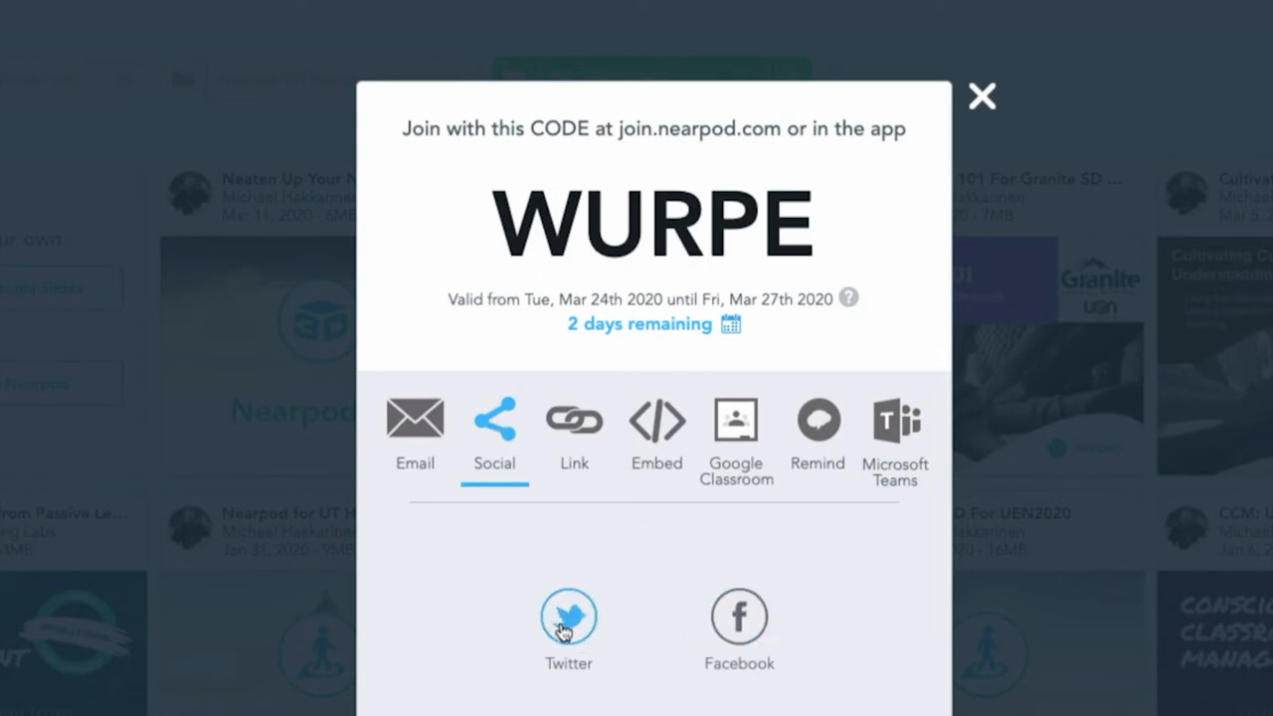
mouse_move(680, 581)
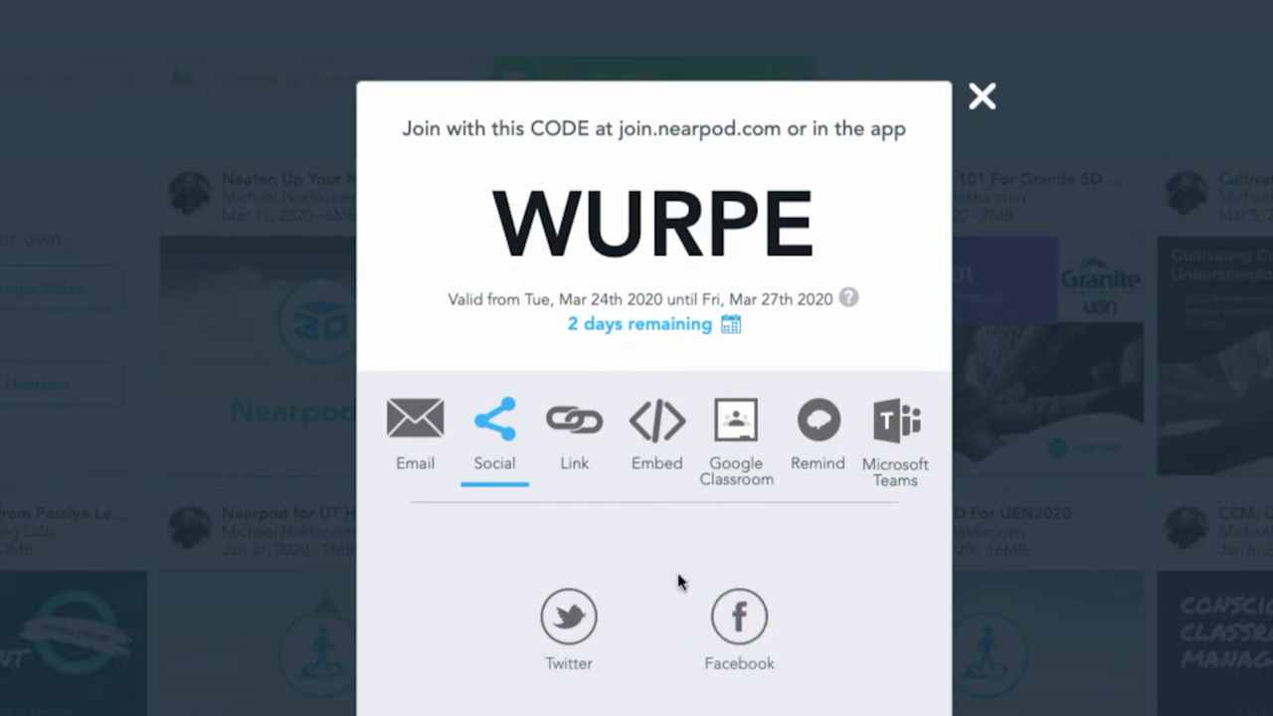
left_click(573, 418)
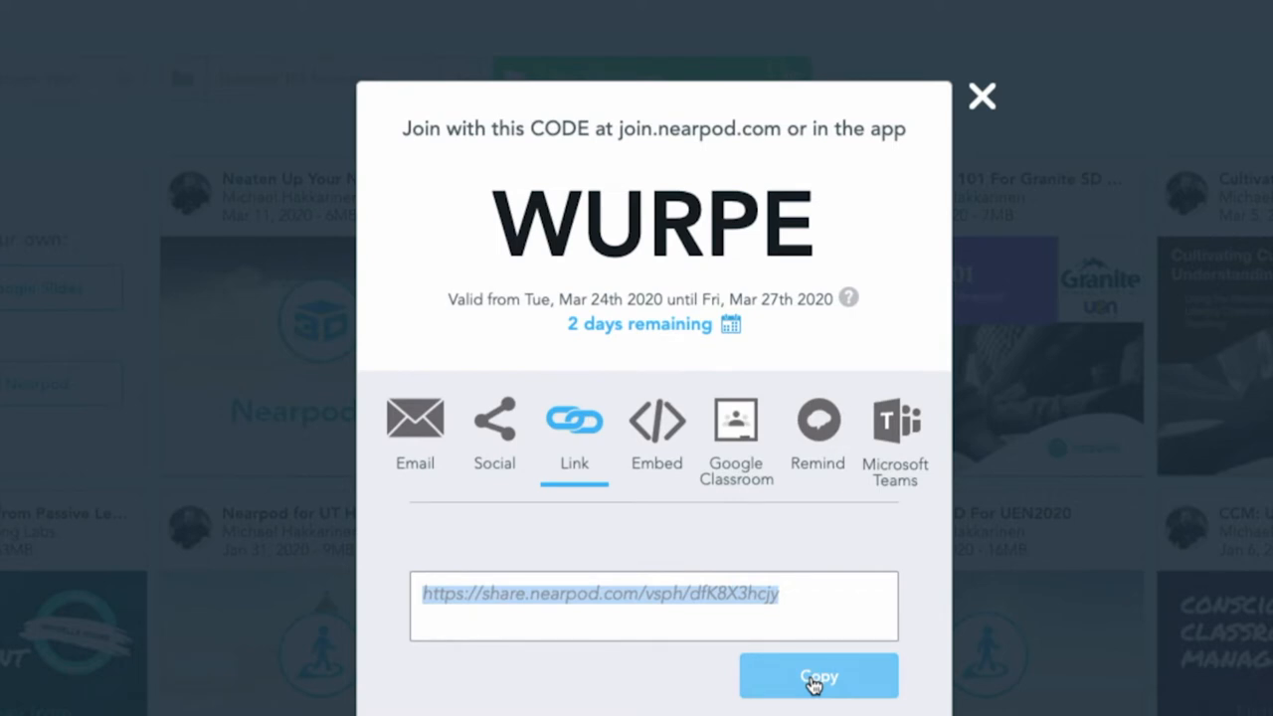
mouse_move(657, 418)
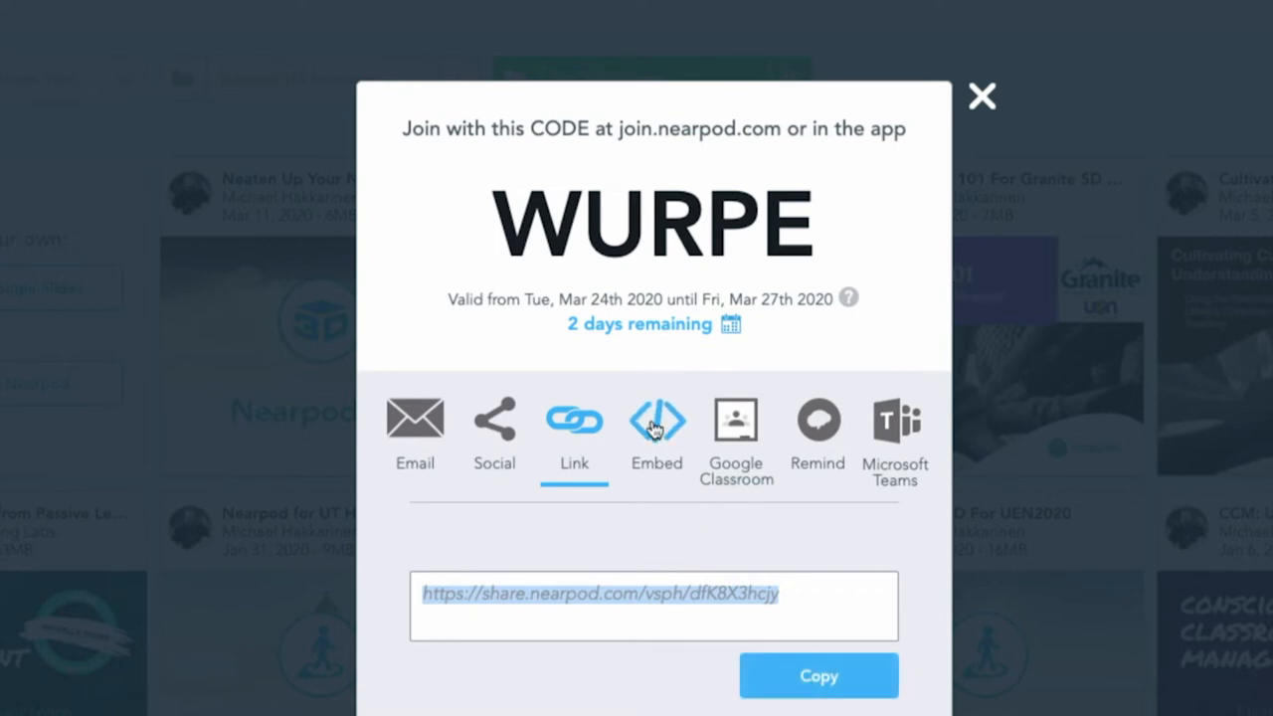
left_click(657, 418)
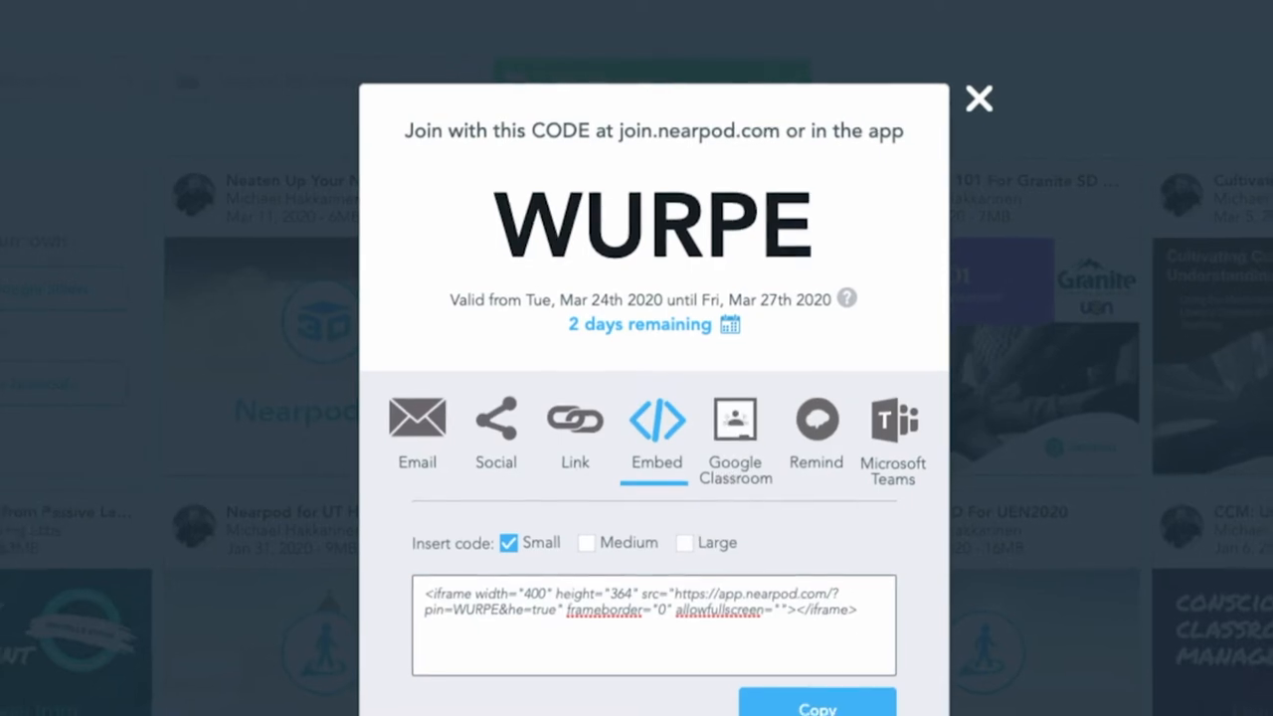
View the Google Classroom and Microsoft Teams sharing options, then close back to My Library.
left_click(734, 418)
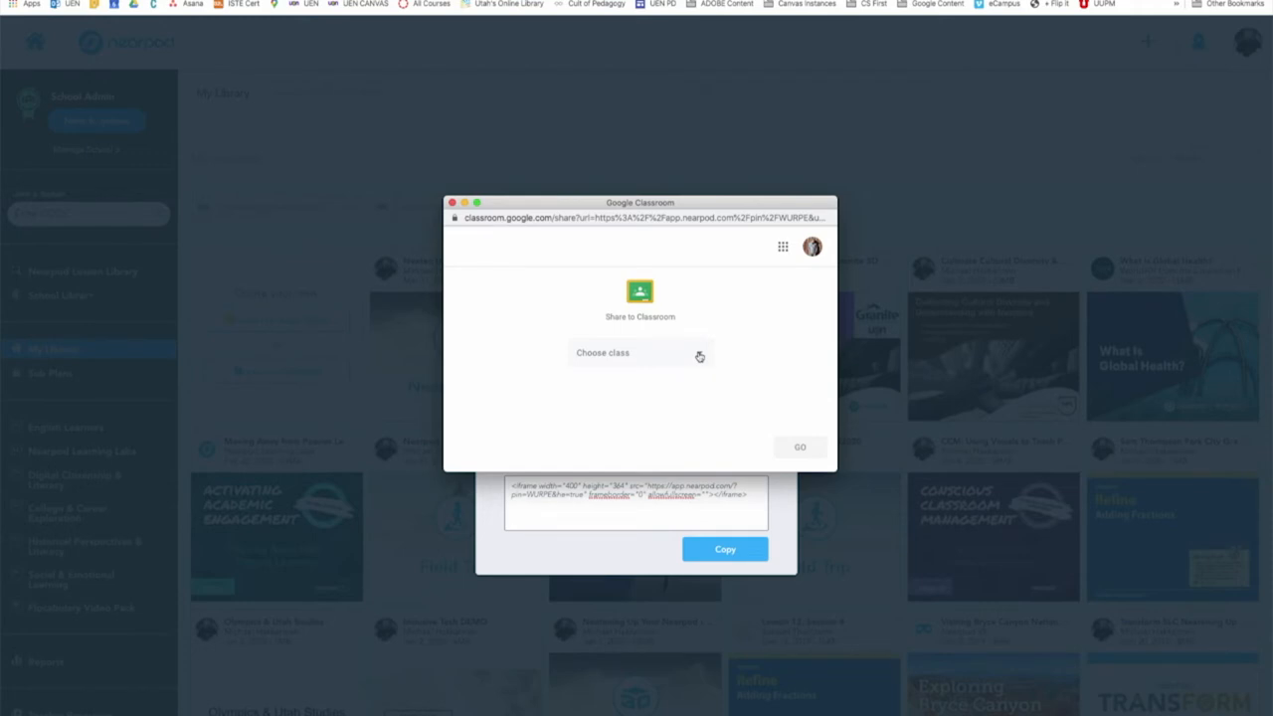
left_click(641, 352)
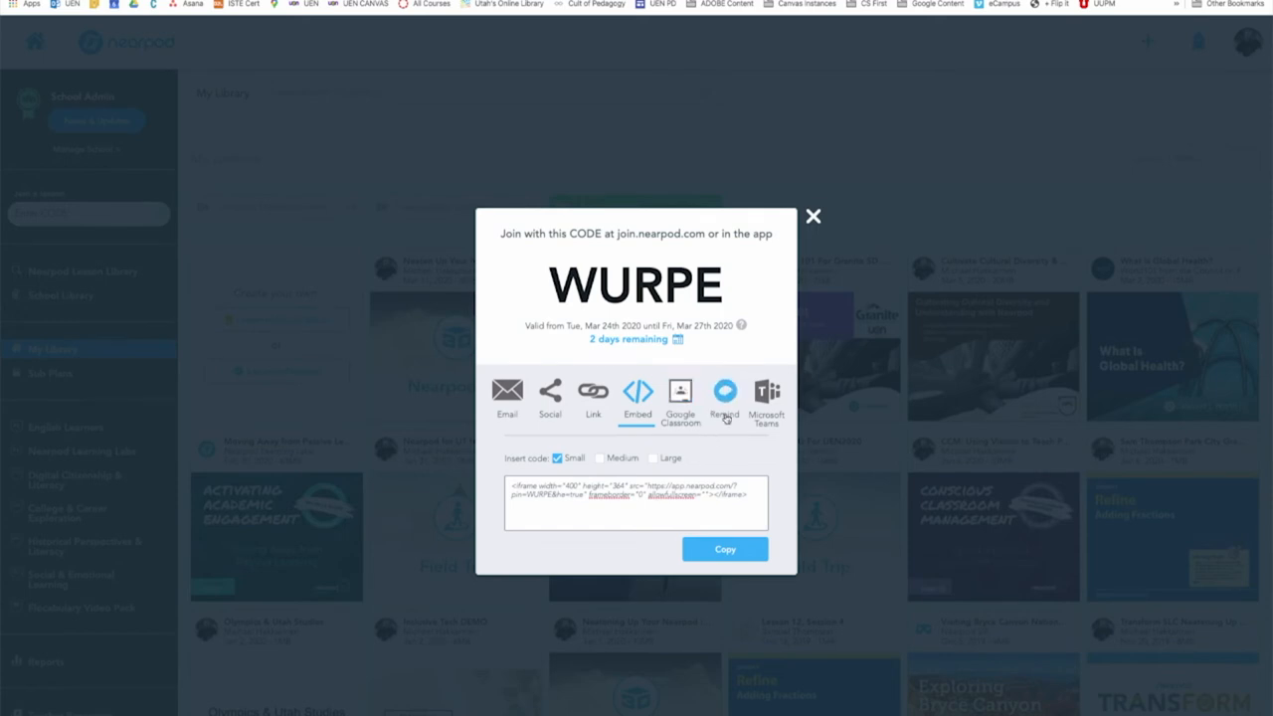
mouse_move(766, 394)
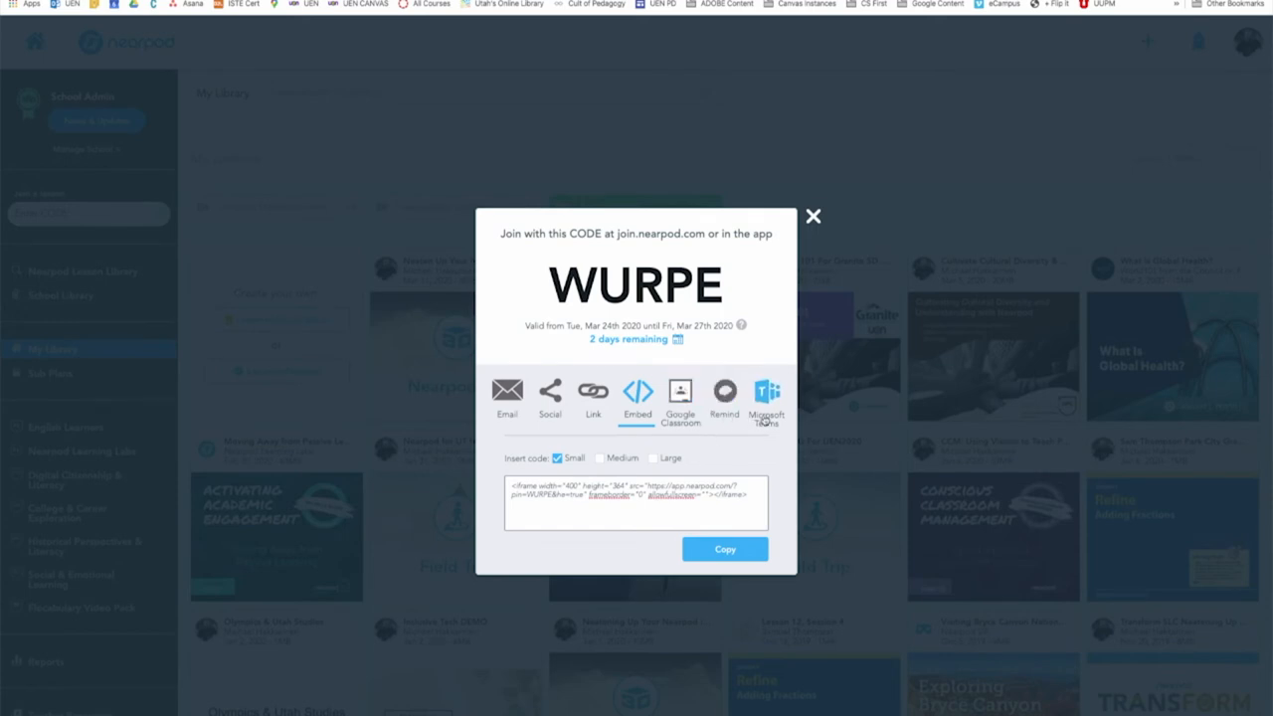
left_click(812, 215)
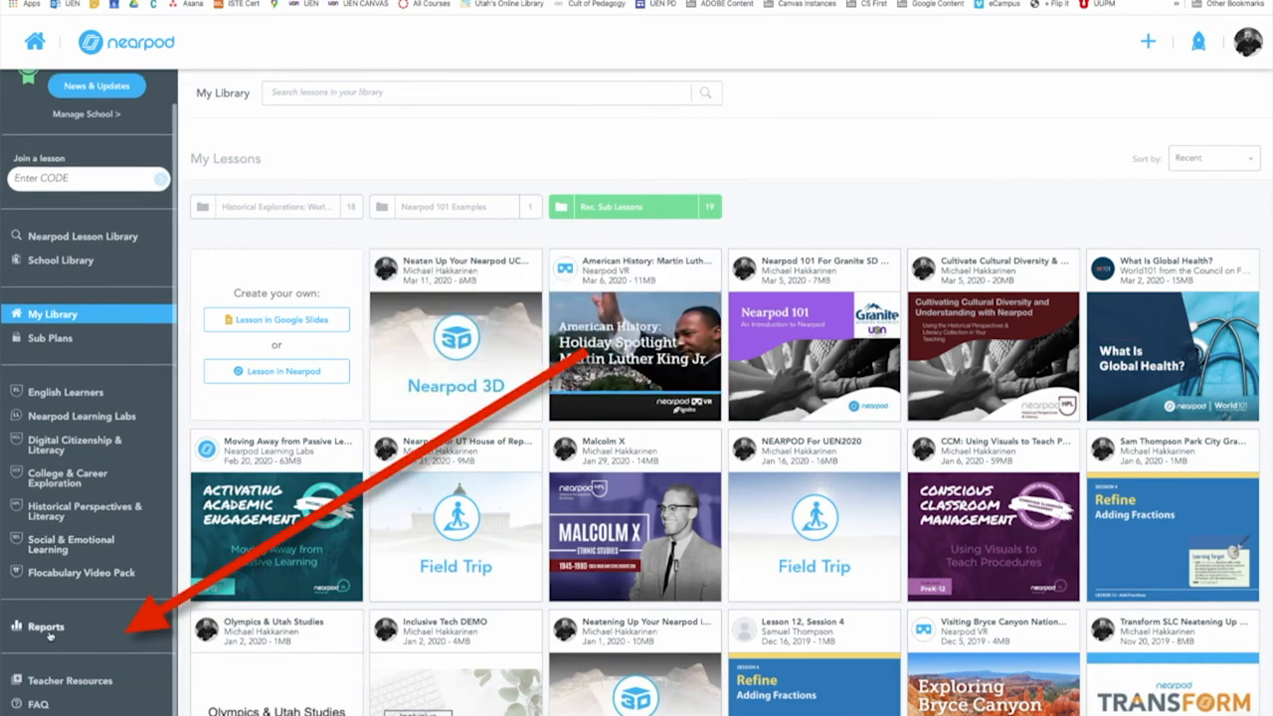
left_click(46, 627)
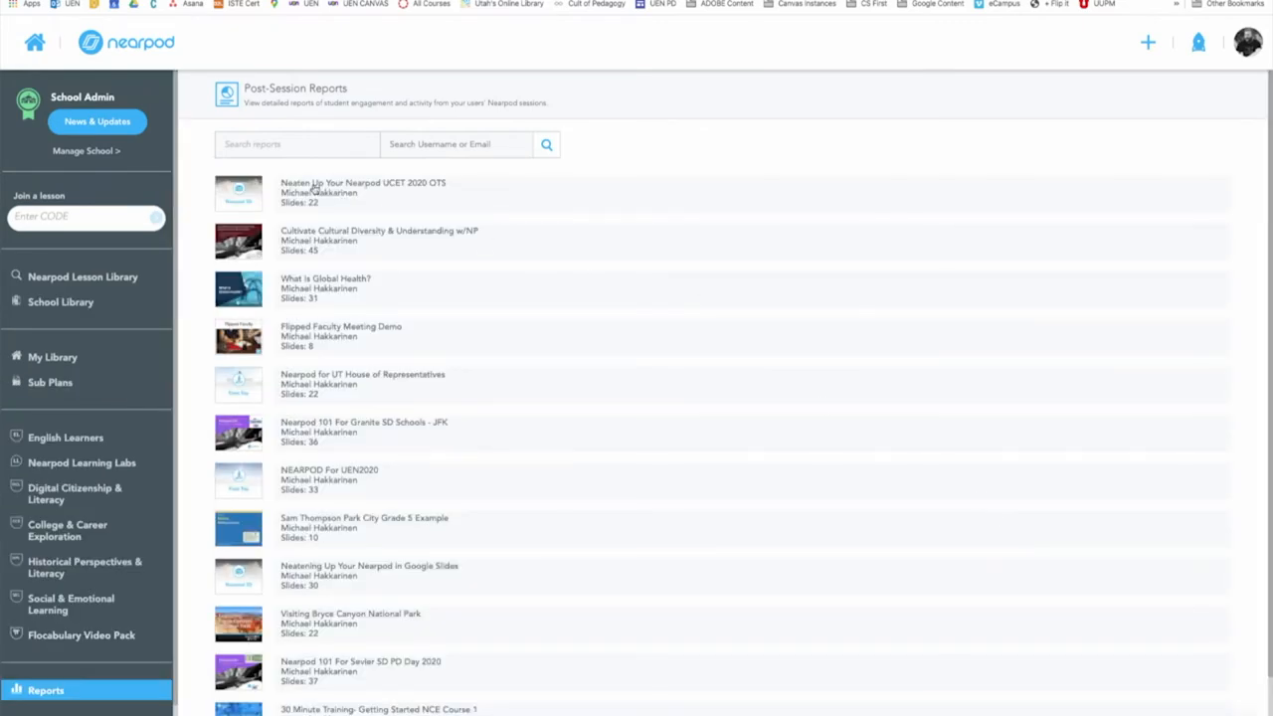
mouse_move(410, 438)
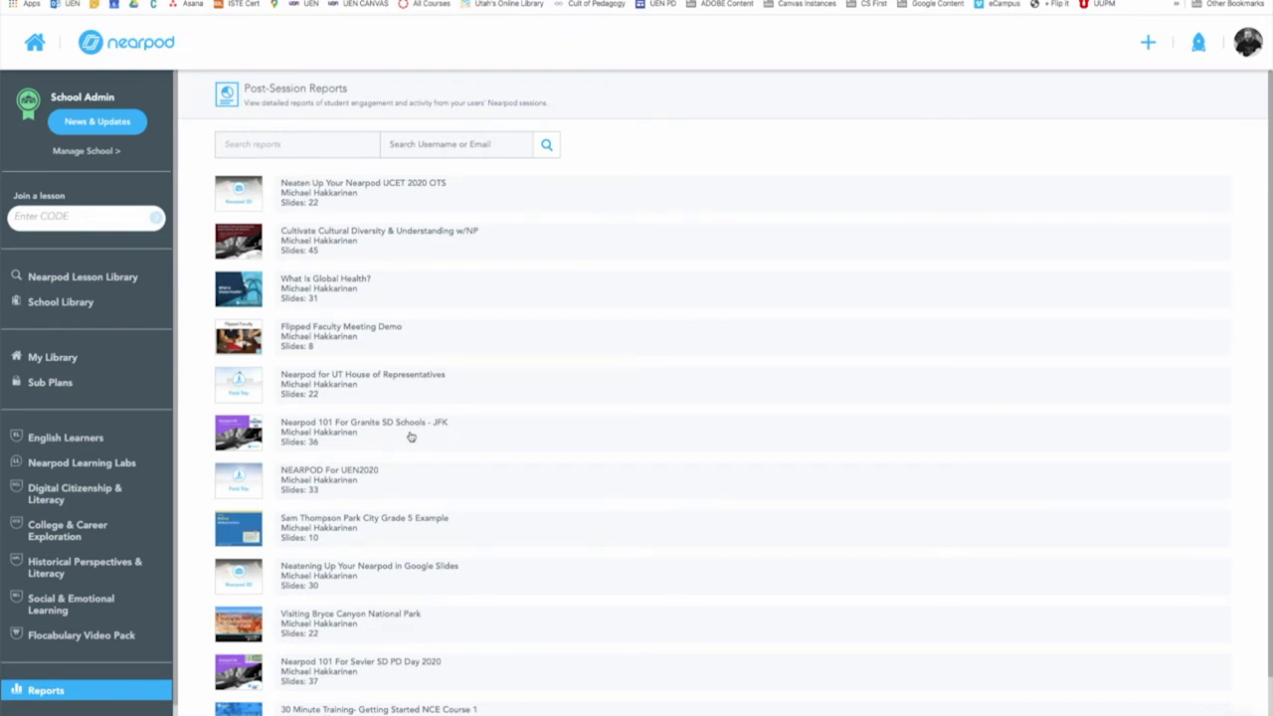
mouse_move(70, 309)
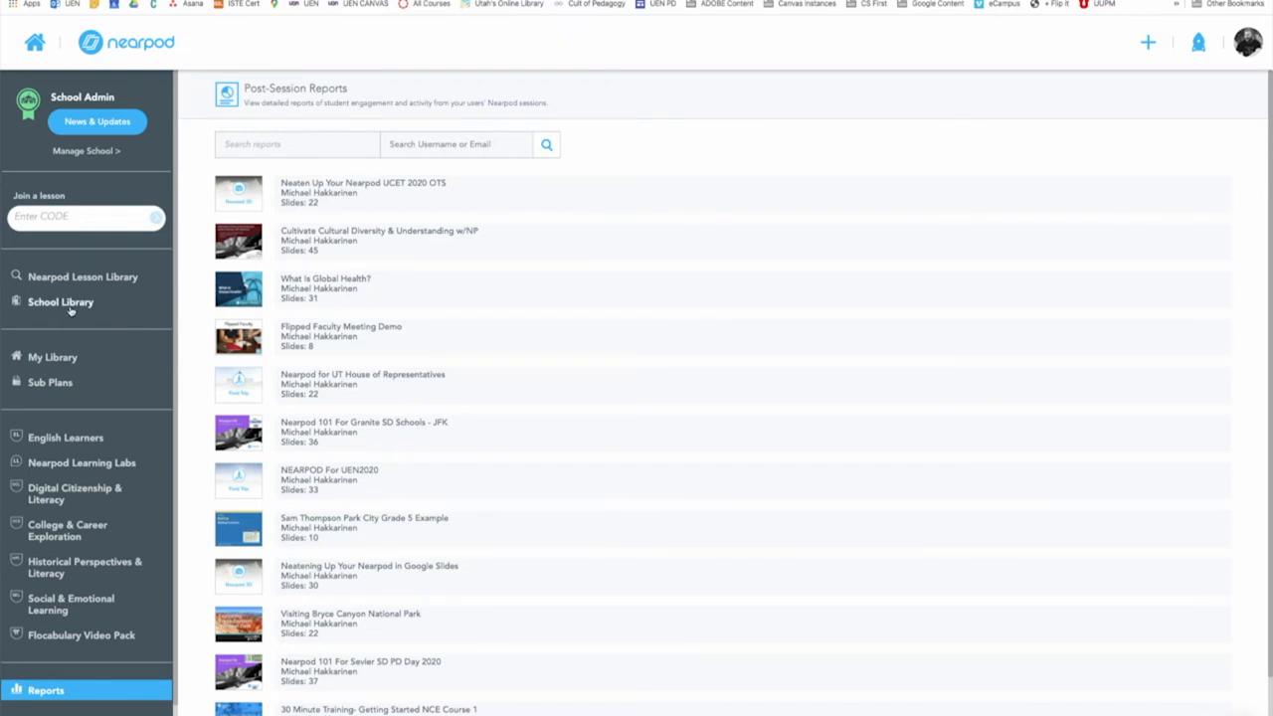
left_click(51, 358)
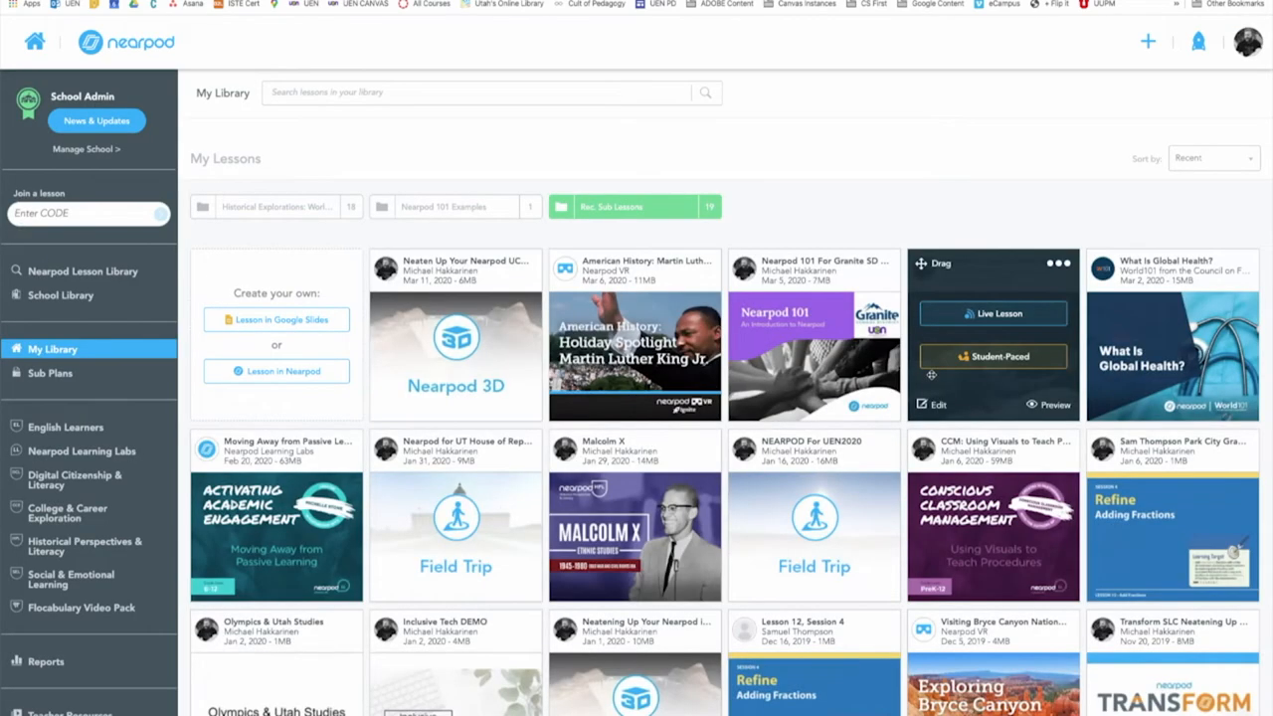
Launch the lesson live (code DNBVA) and require approval of Collaborate Board comments before posting.
left_click(991, 315)
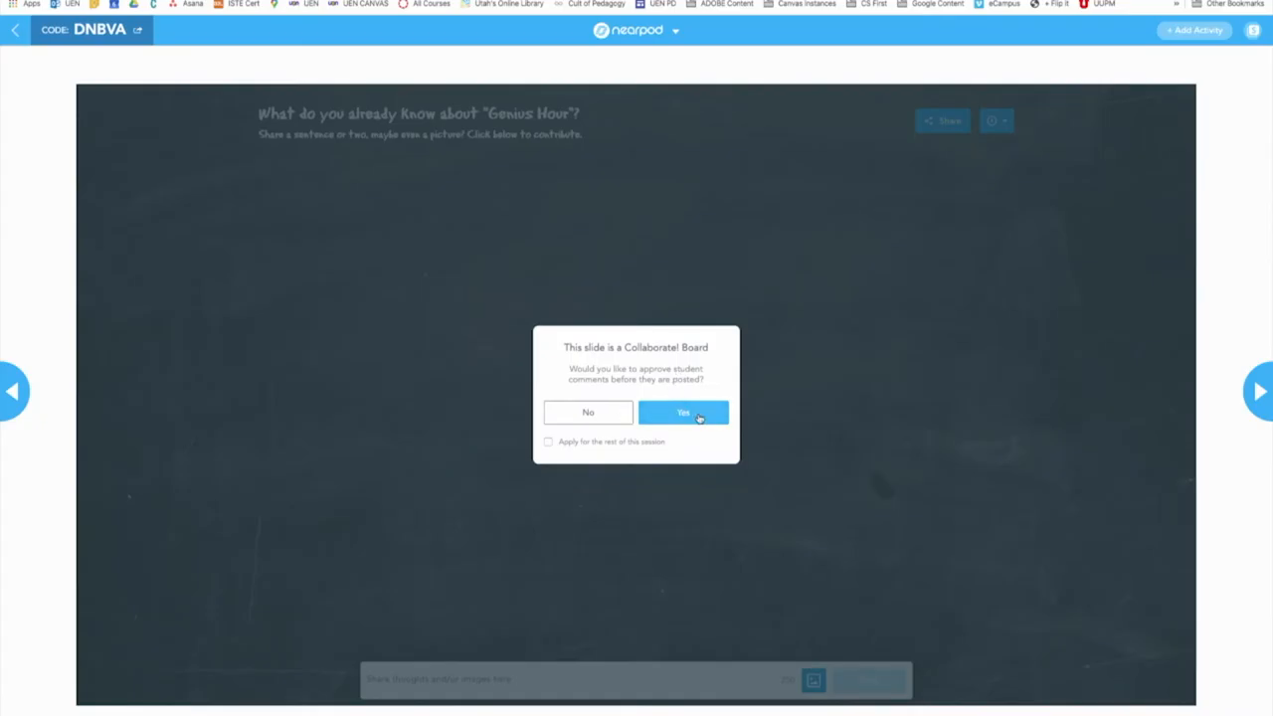
mouse_move(589, 412)
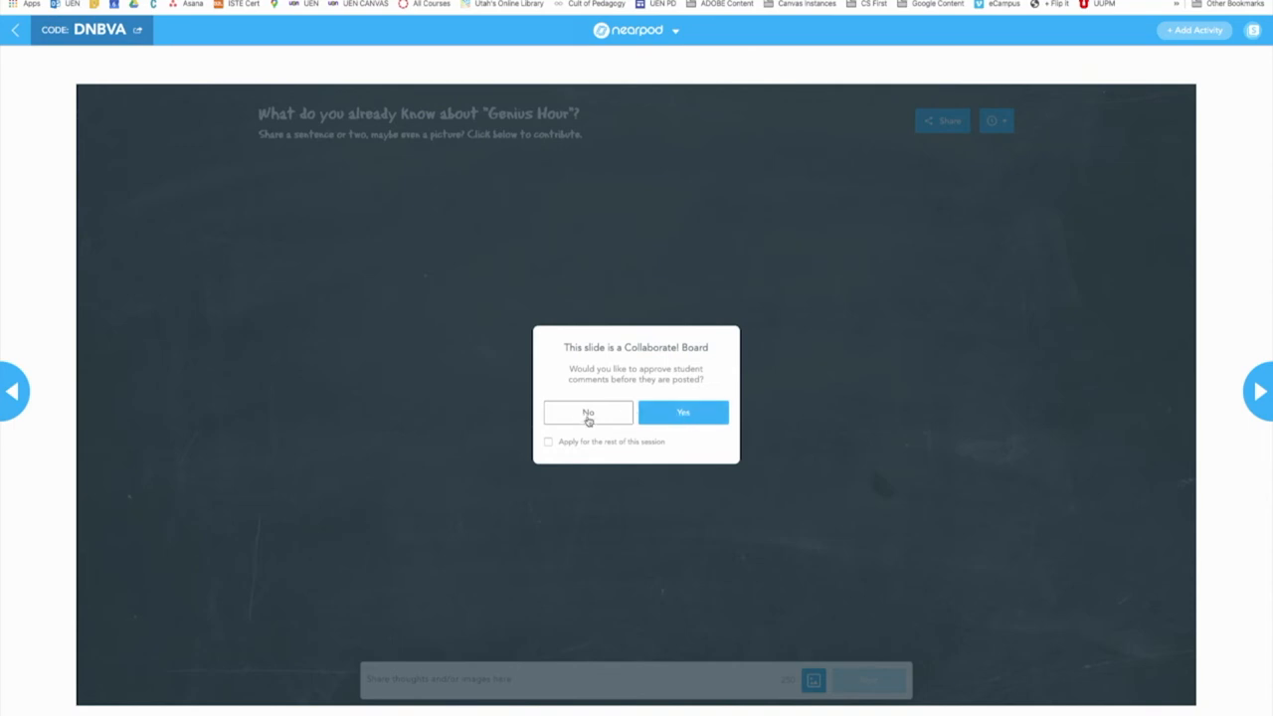
mouse_move(581, 421)
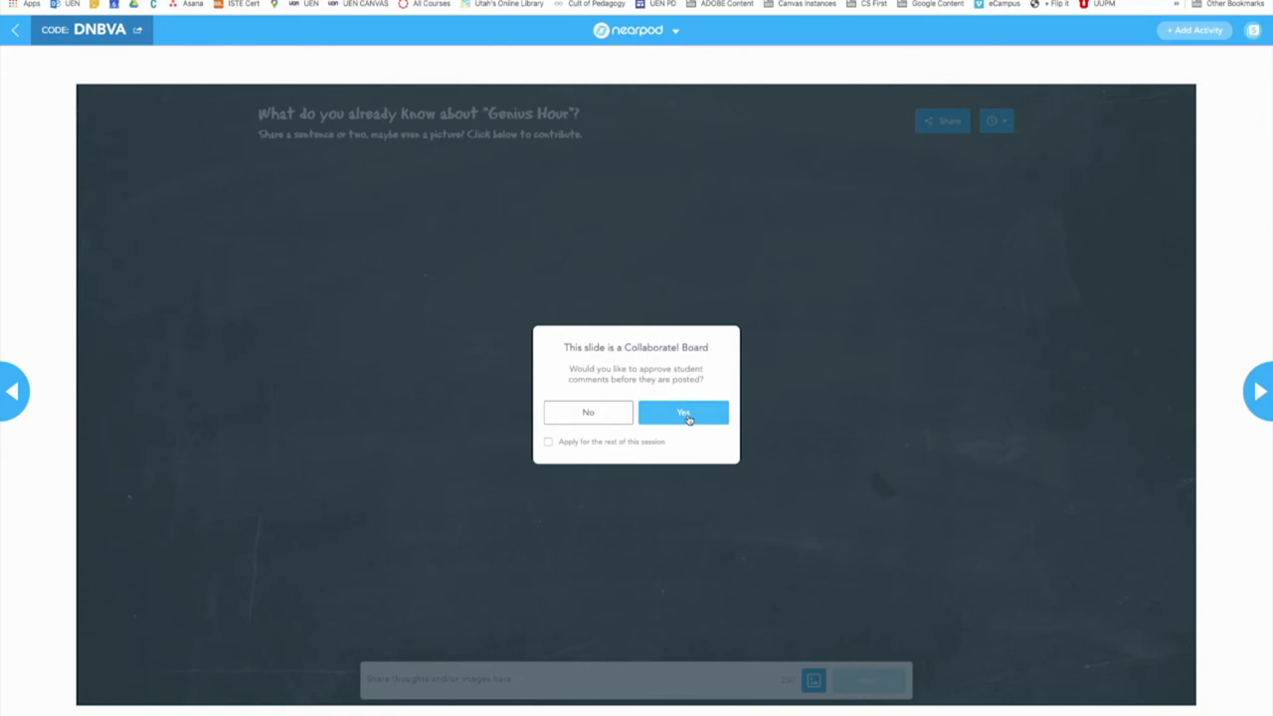
left_click(684, 412)
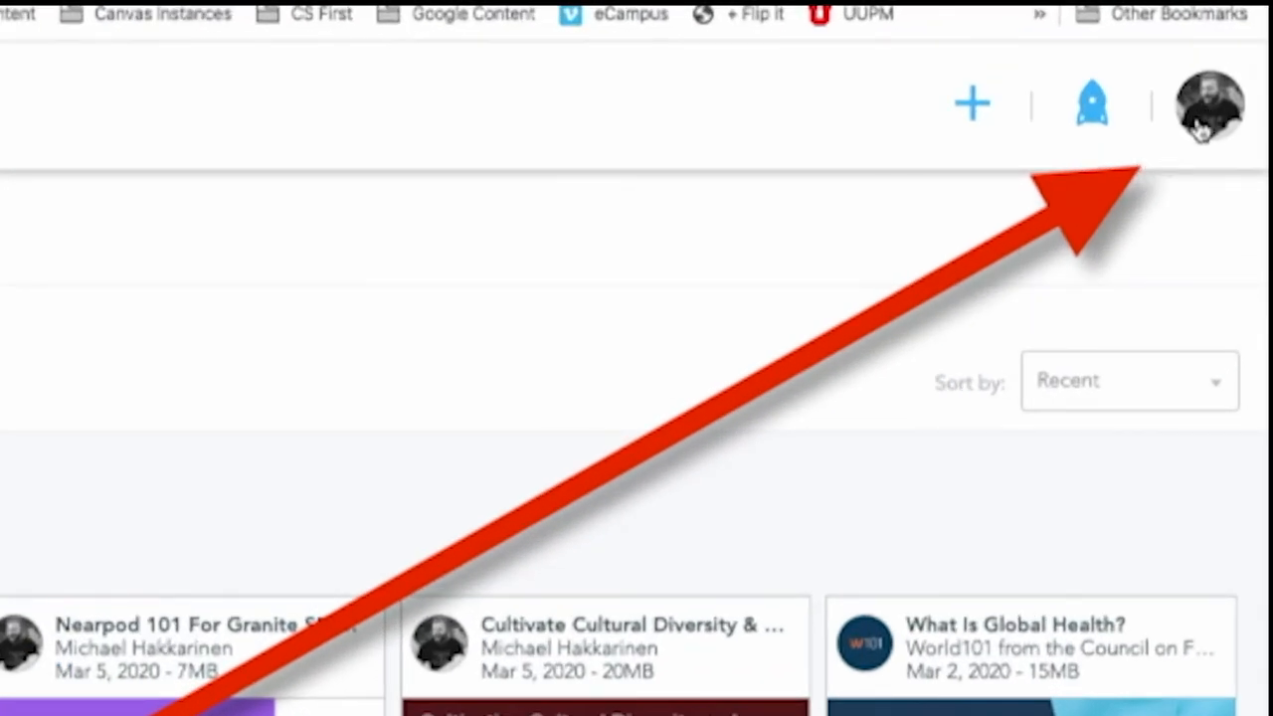
From the profile menu, reach account settings and the Advanced section to enable collaborate.
left_click(1210, 104)
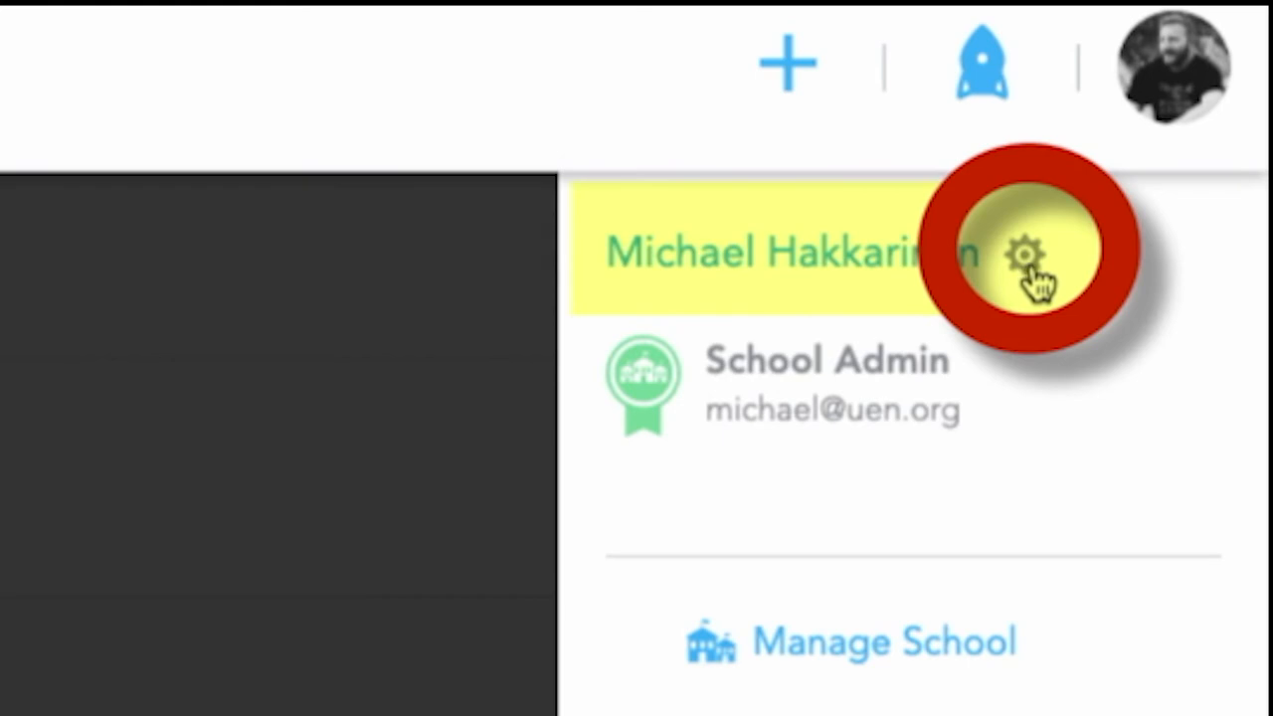
left_click(1014, 255)
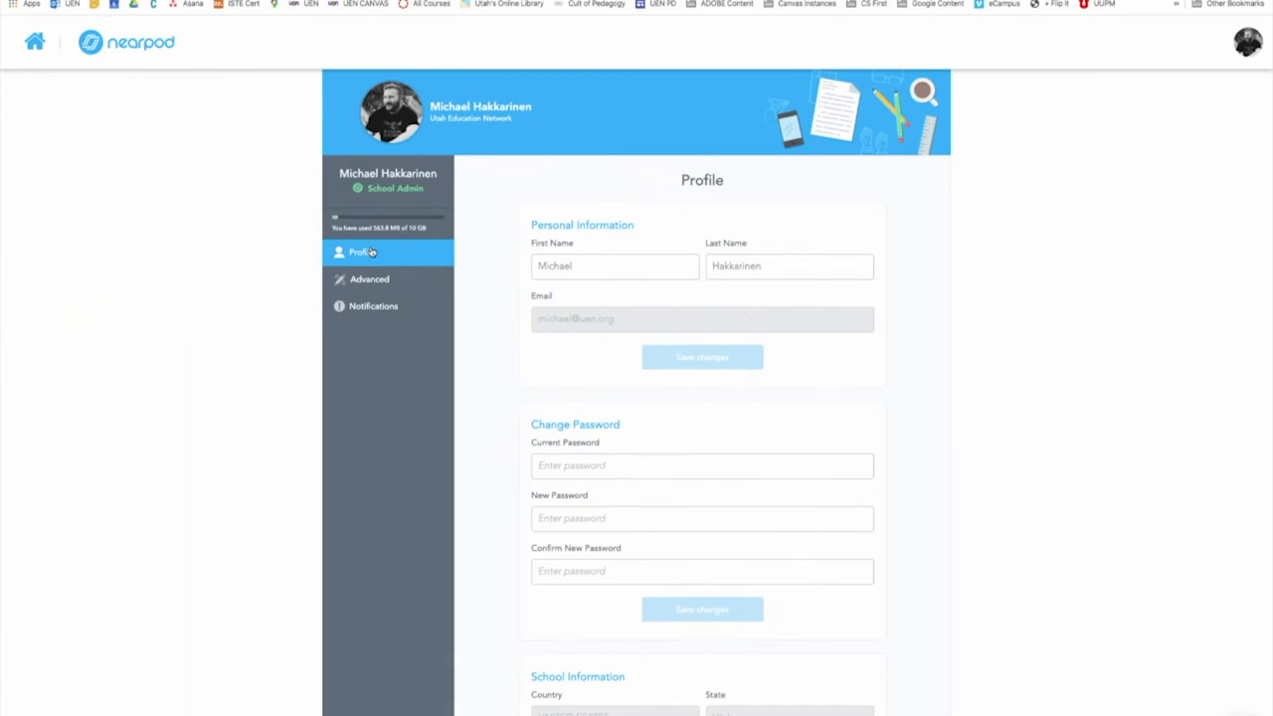
mouse_move(374, 307)
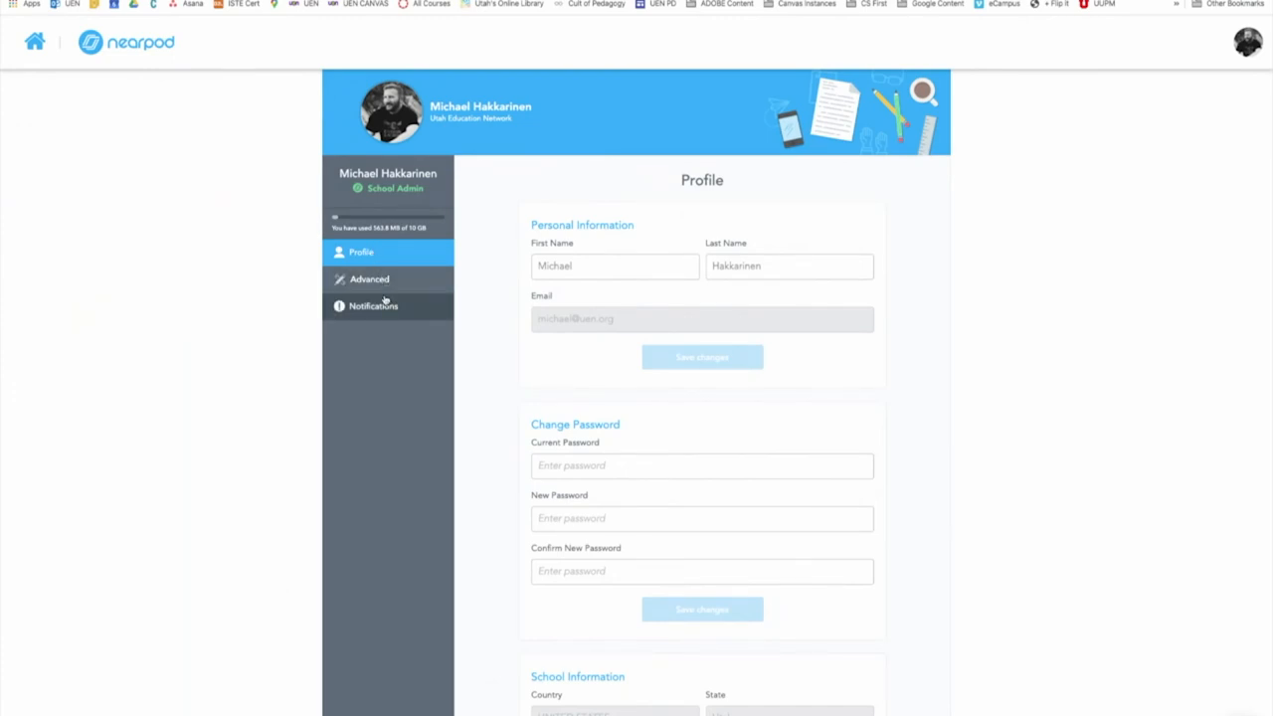
left_click(370, 278)
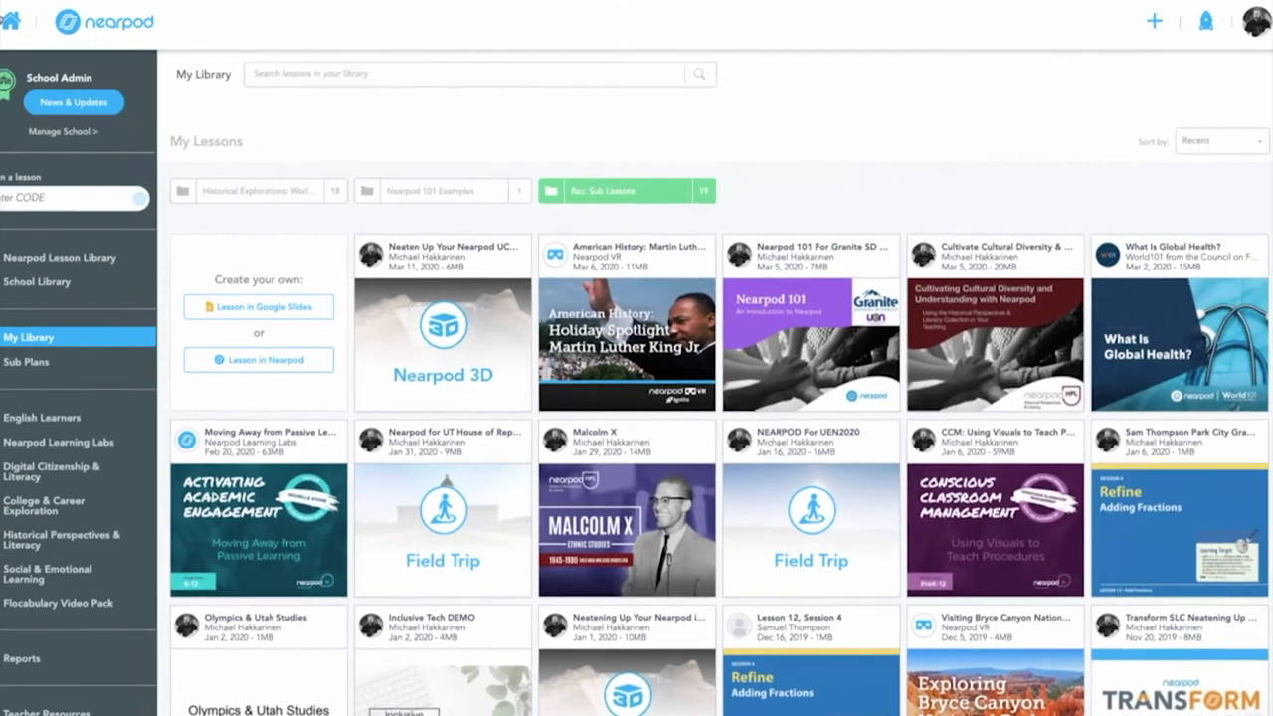
mouse_move(626, 338)
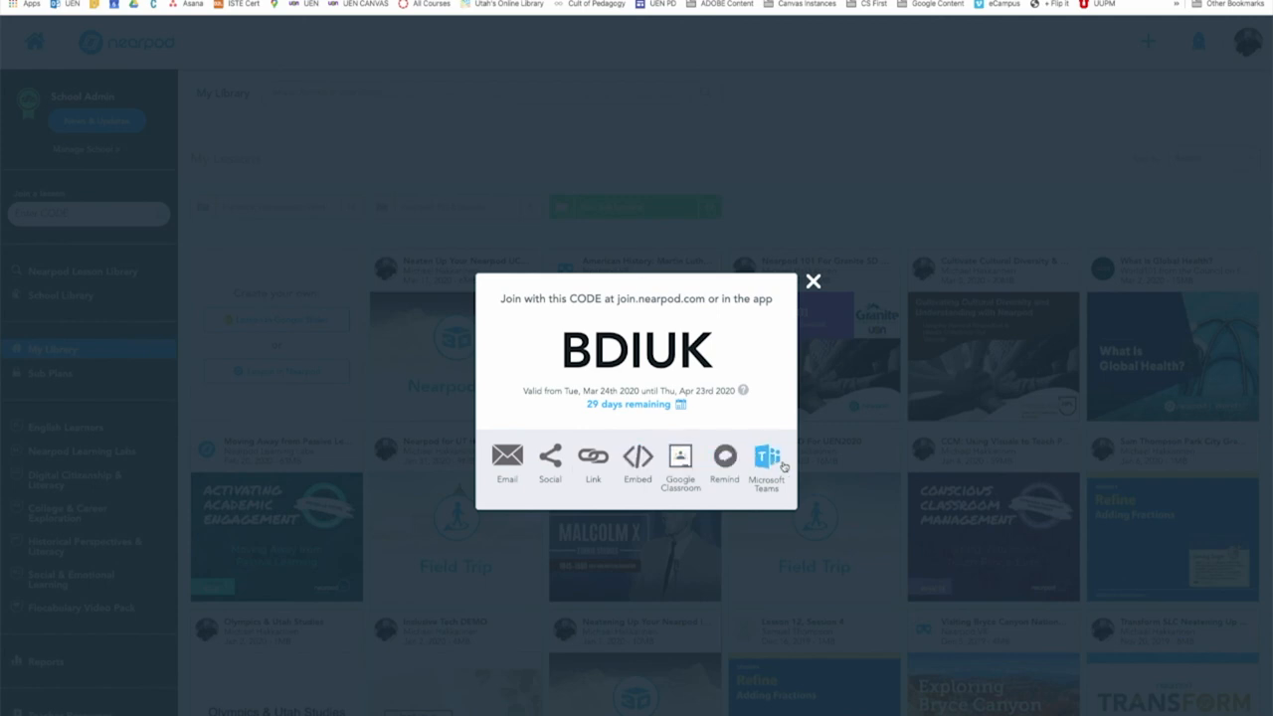
left_click(811, 281)
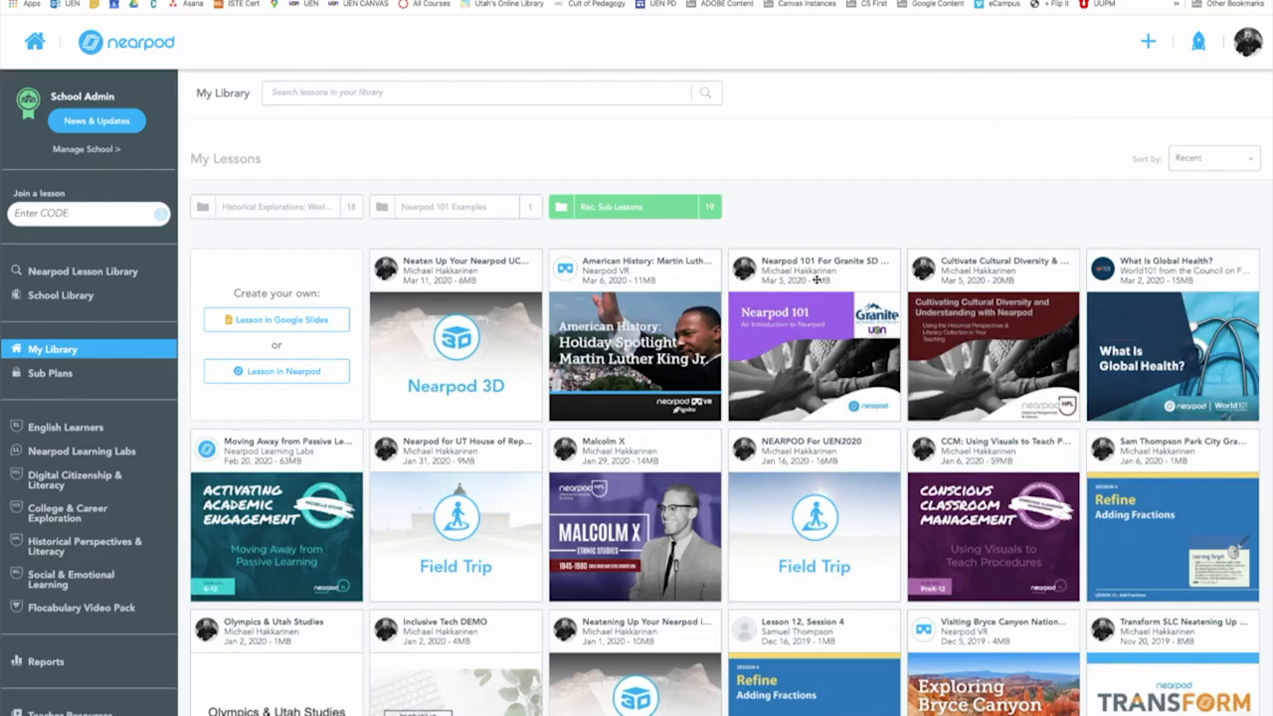
mouse_move(819, 131)
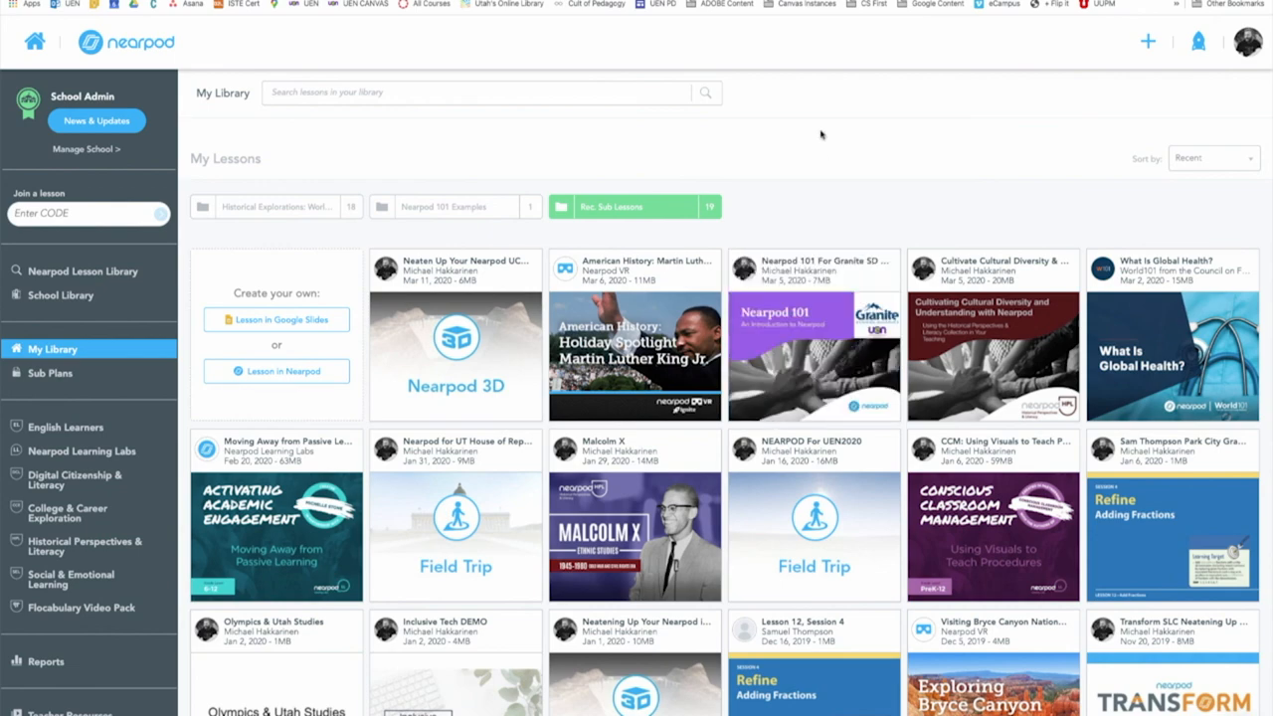